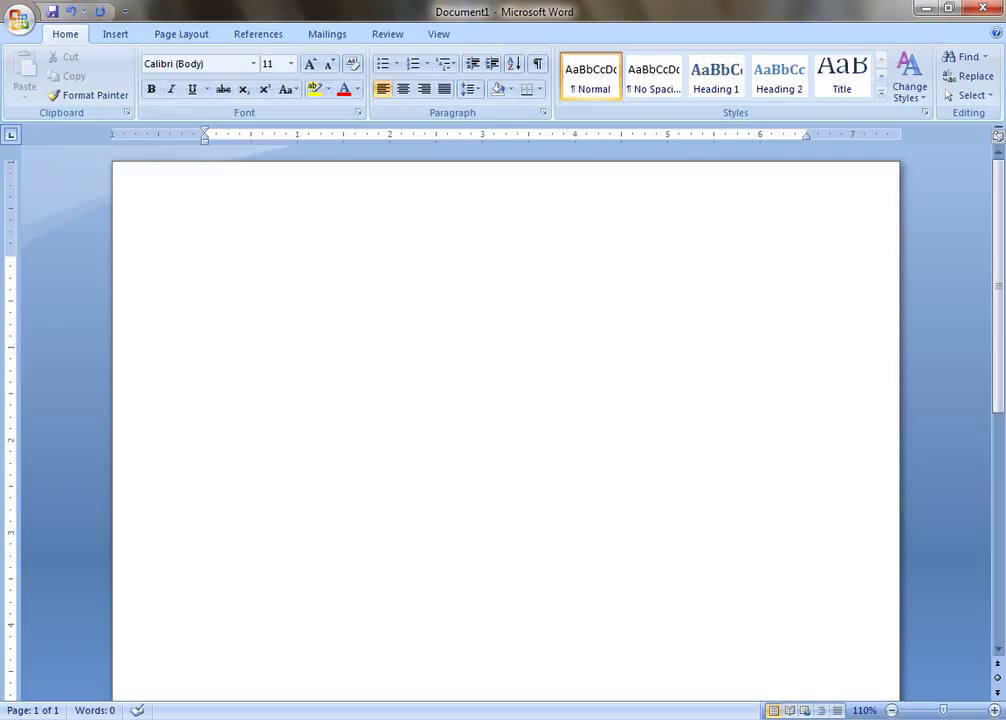
Place the cursor on the blank page, entering 'Hand position same as in Lecture No. 1'
left_click(206, 263)
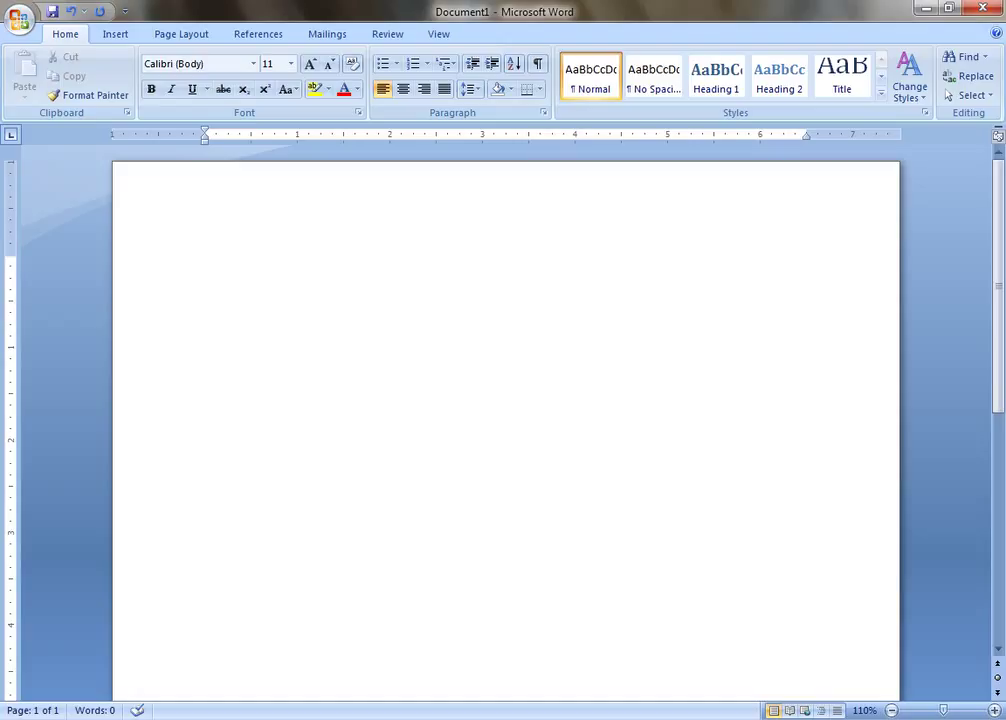
left_click(206, 263)
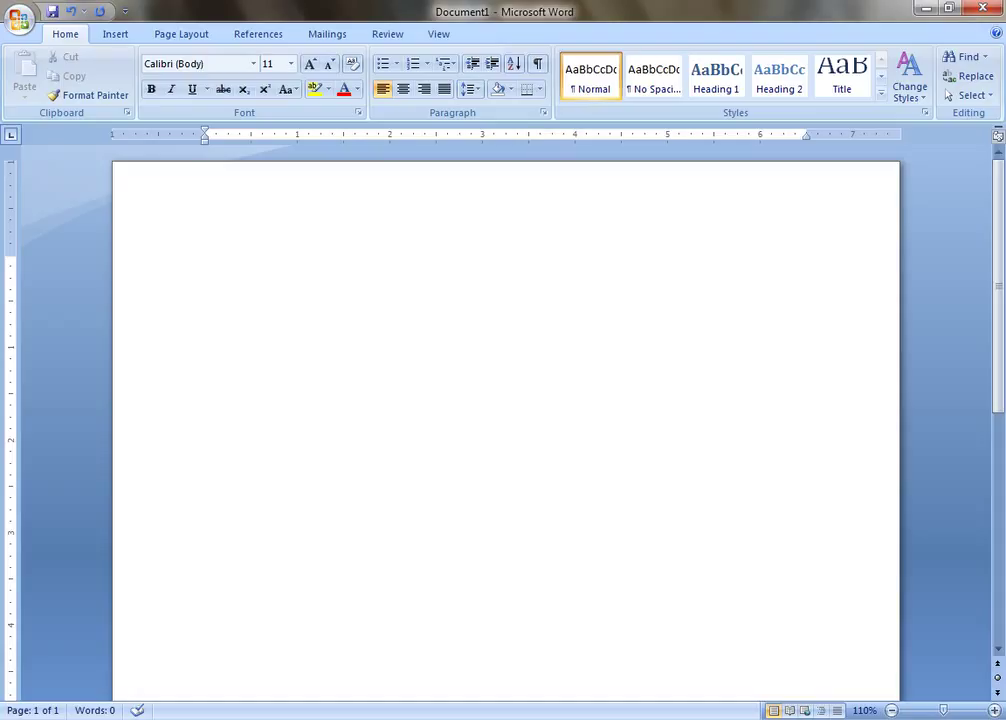
type("Hand position same as in Lecture No. 1")
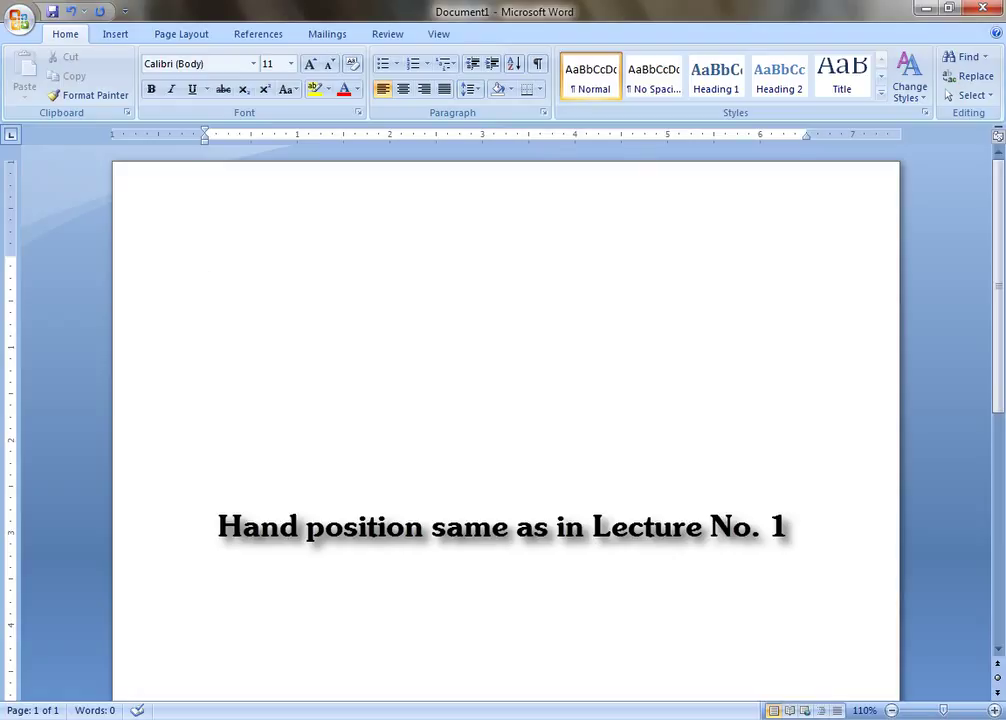
left_click(205, 262)
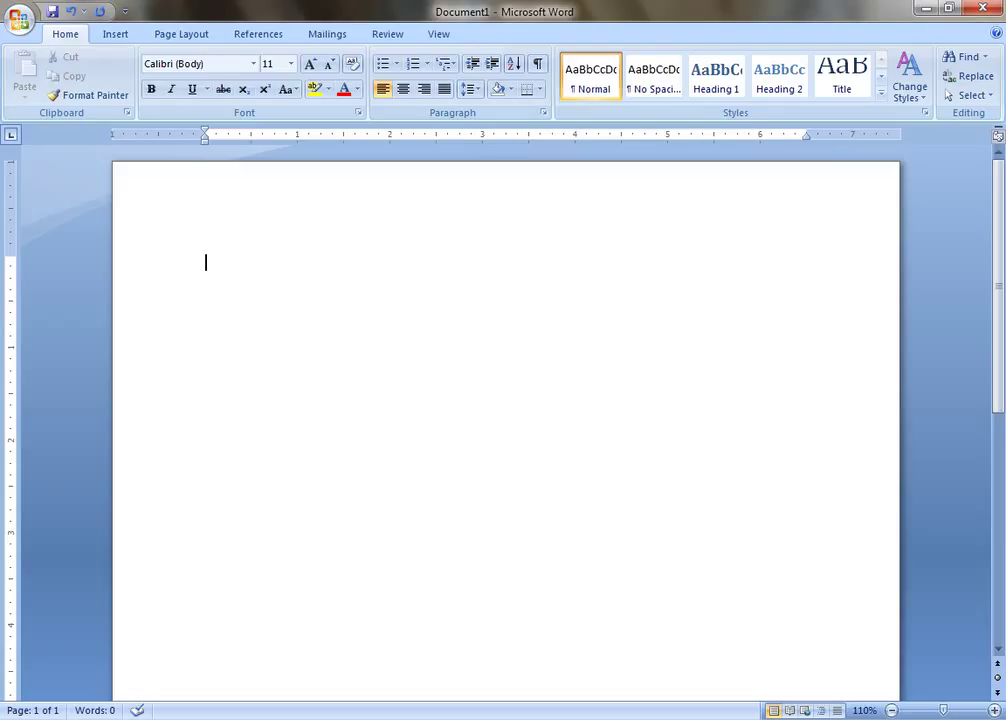
Type the opening words 'So it we why fry fat fed her red dip out let set his'
type("s")
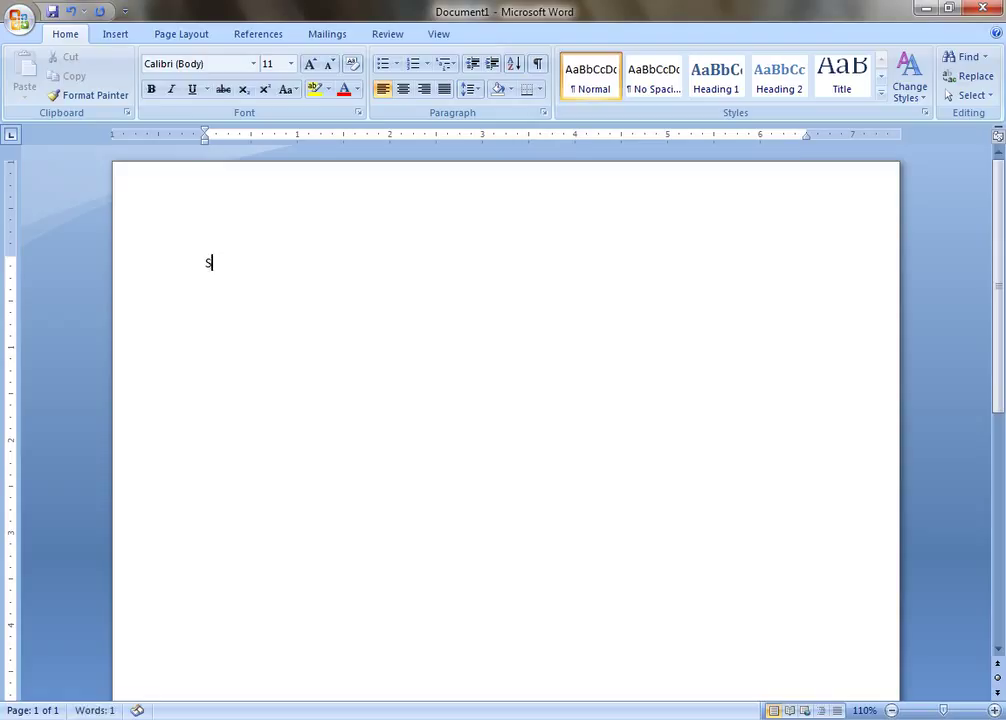
type("o it we")
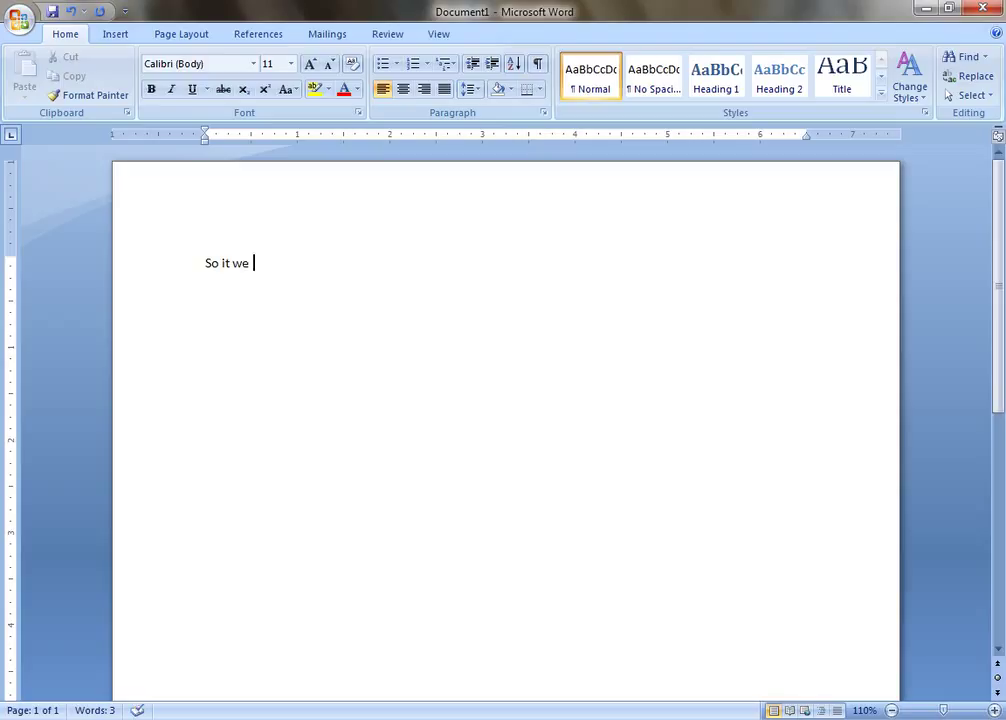
type("why f")
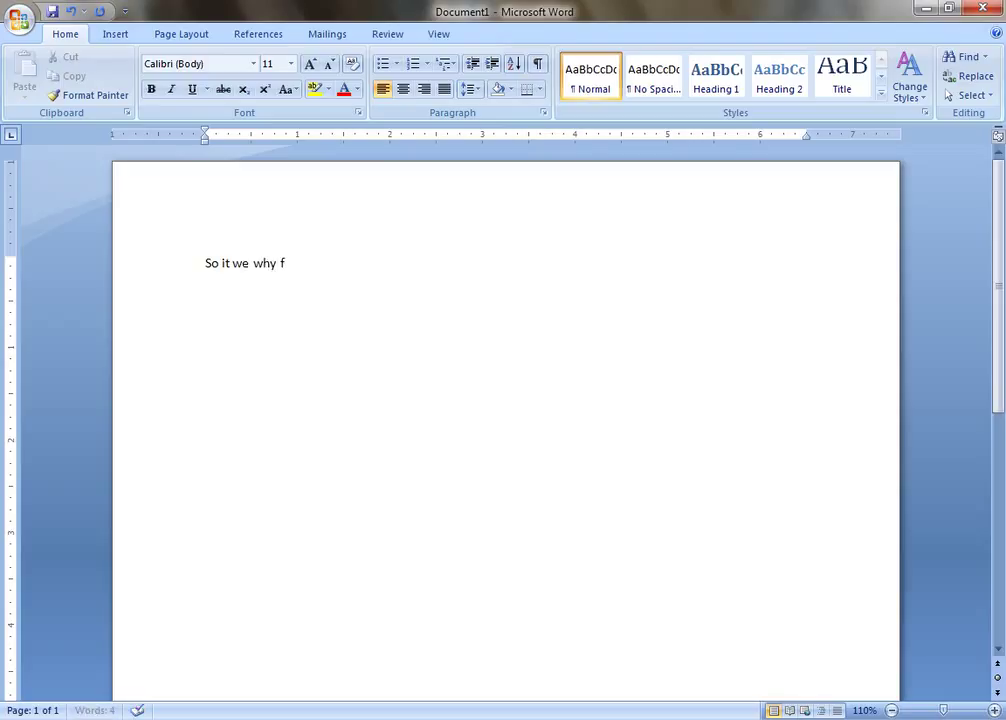
type("ry f")
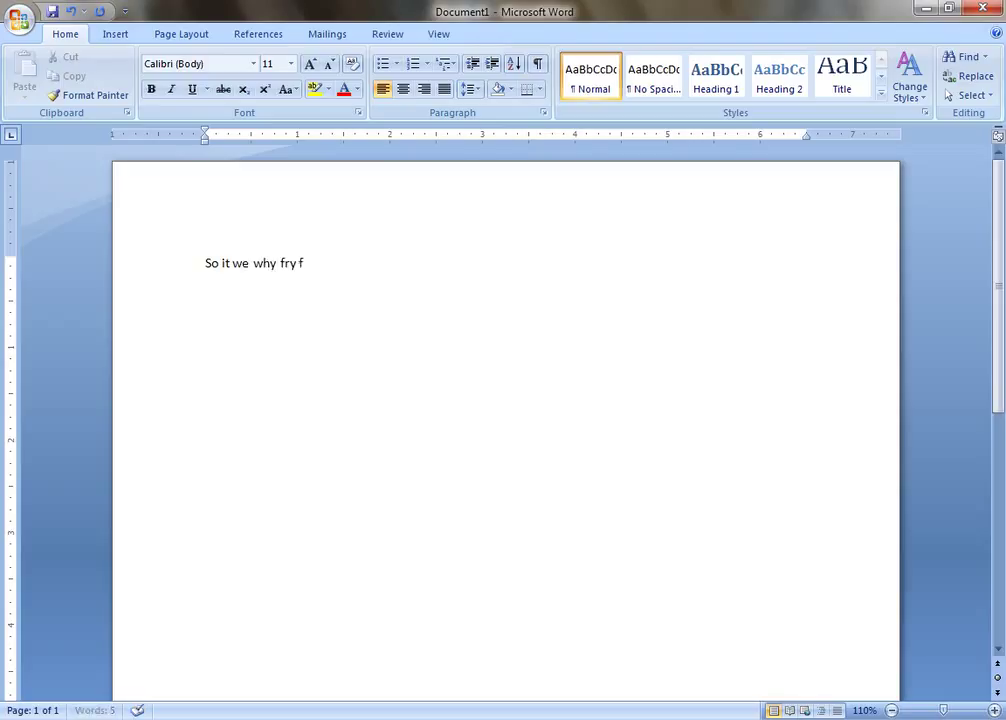
type("at f")
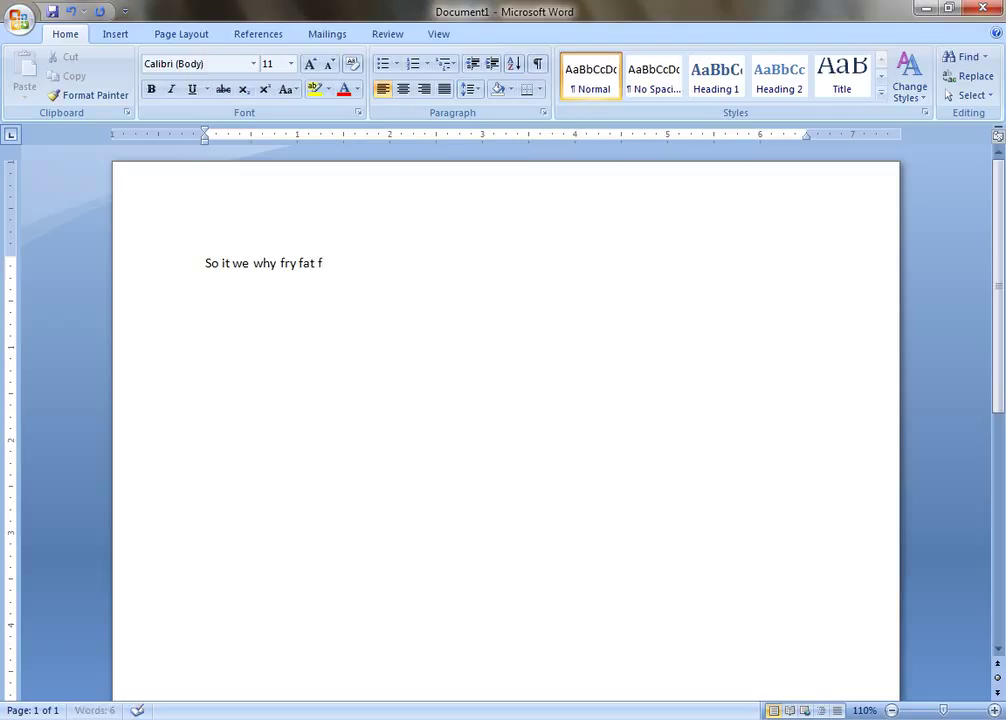
type("ed h")
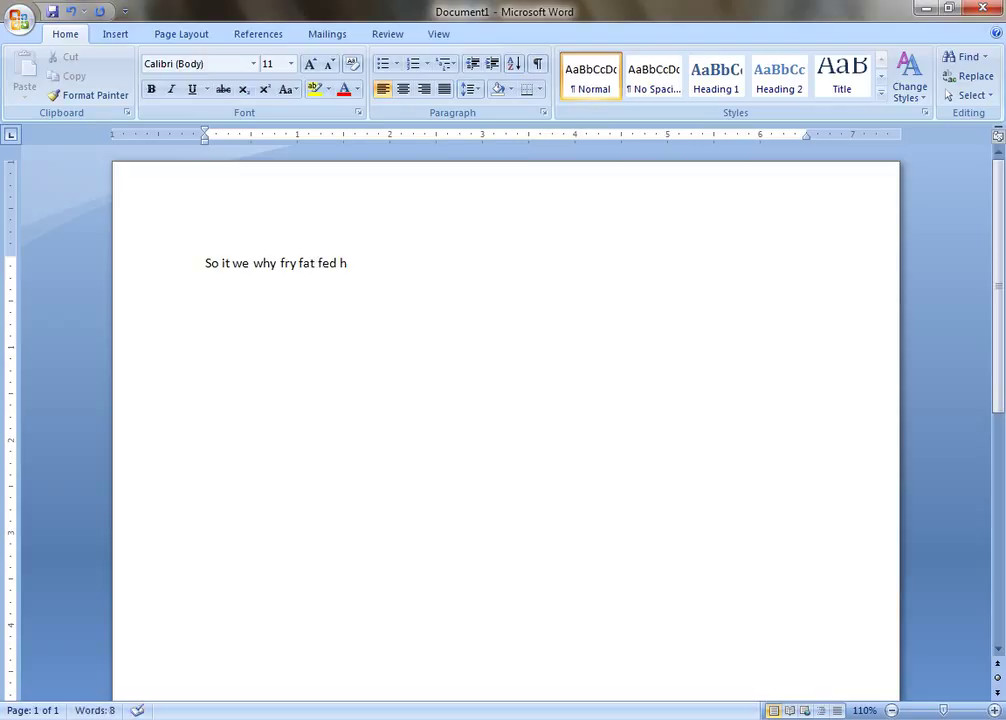
type("er r")
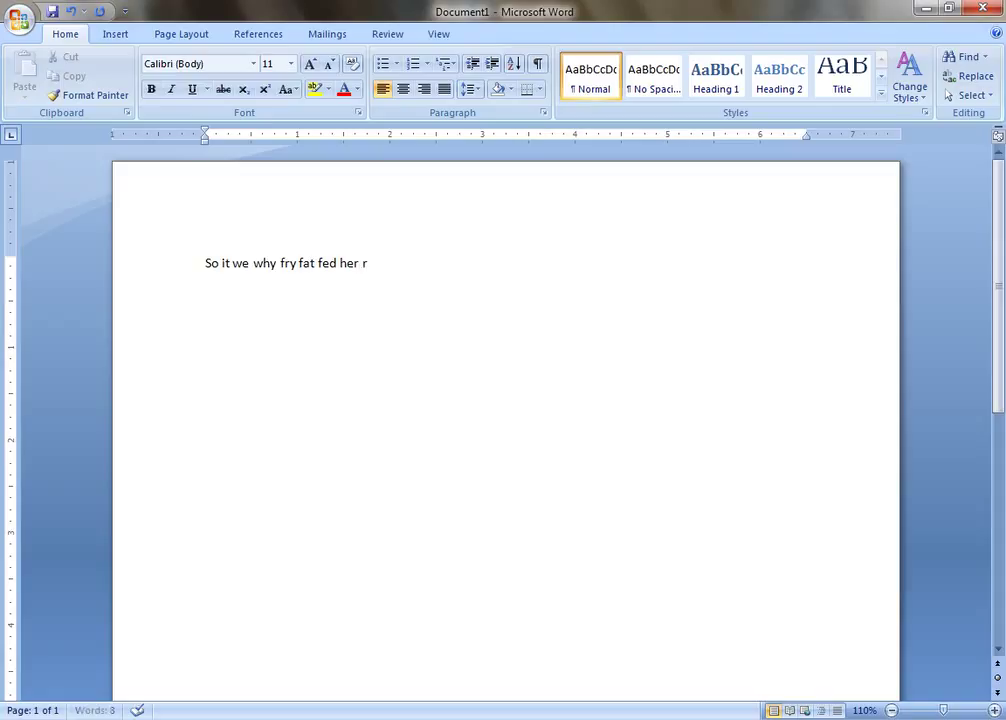
type("red dip out")
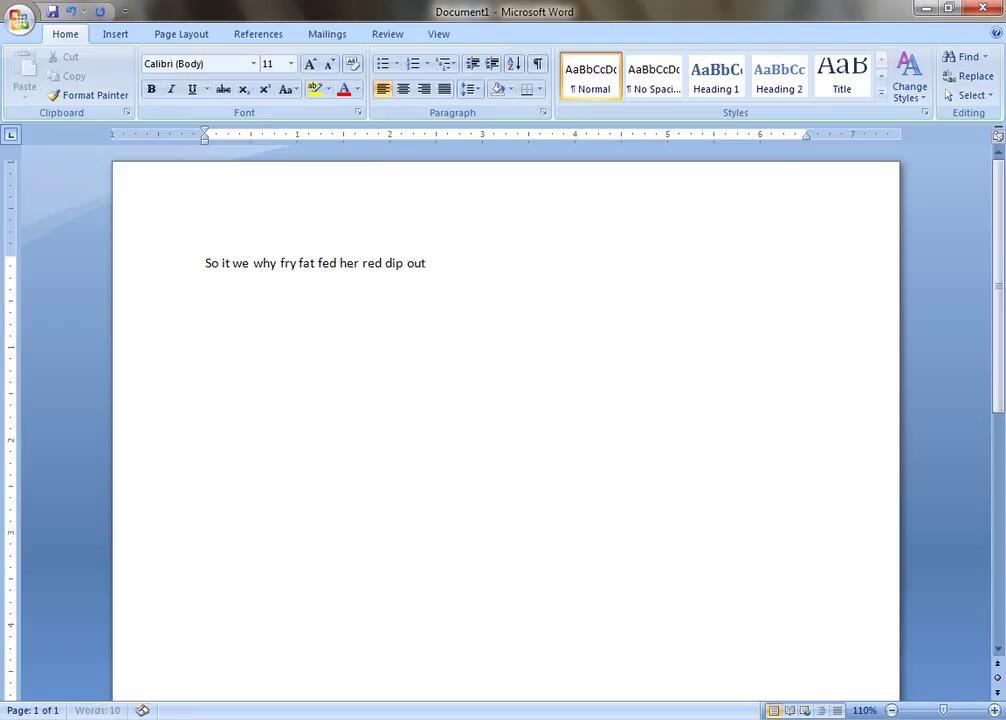
type("let set")
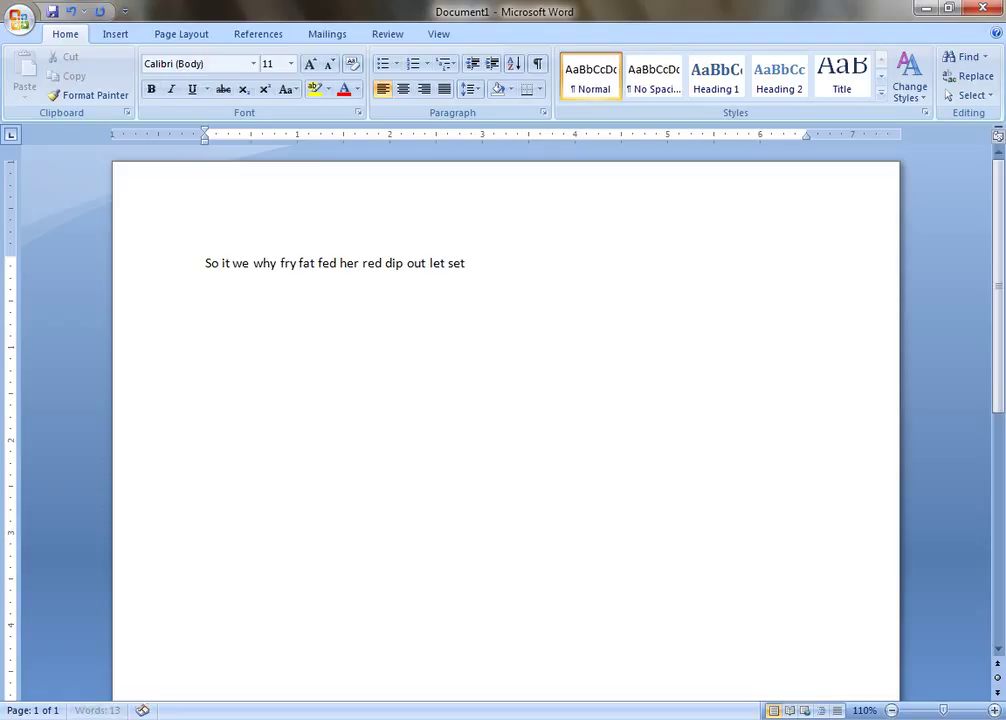
type("his")
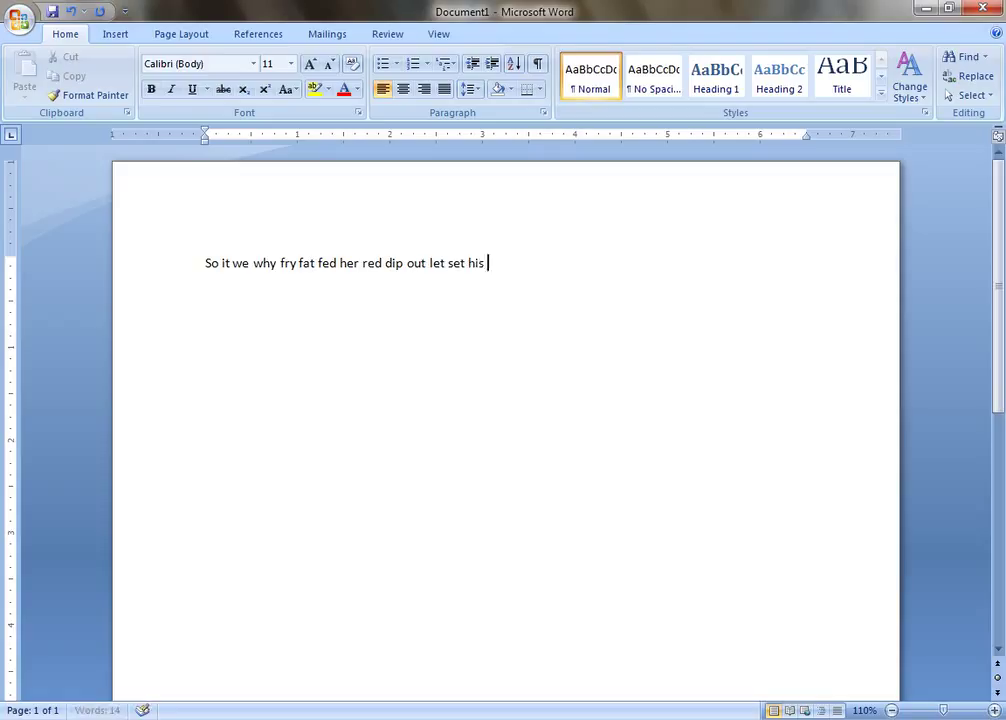
Add 'wet jugs quit fail pass wire fire were fear dear duty' to finish line one
type("wet")
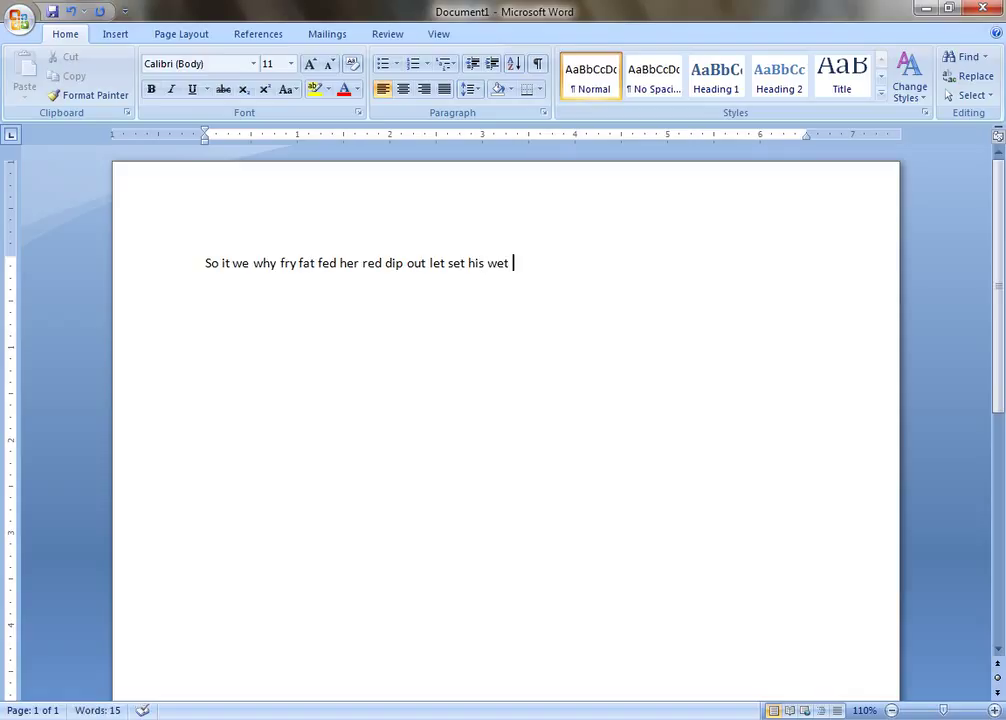
type("jugs")
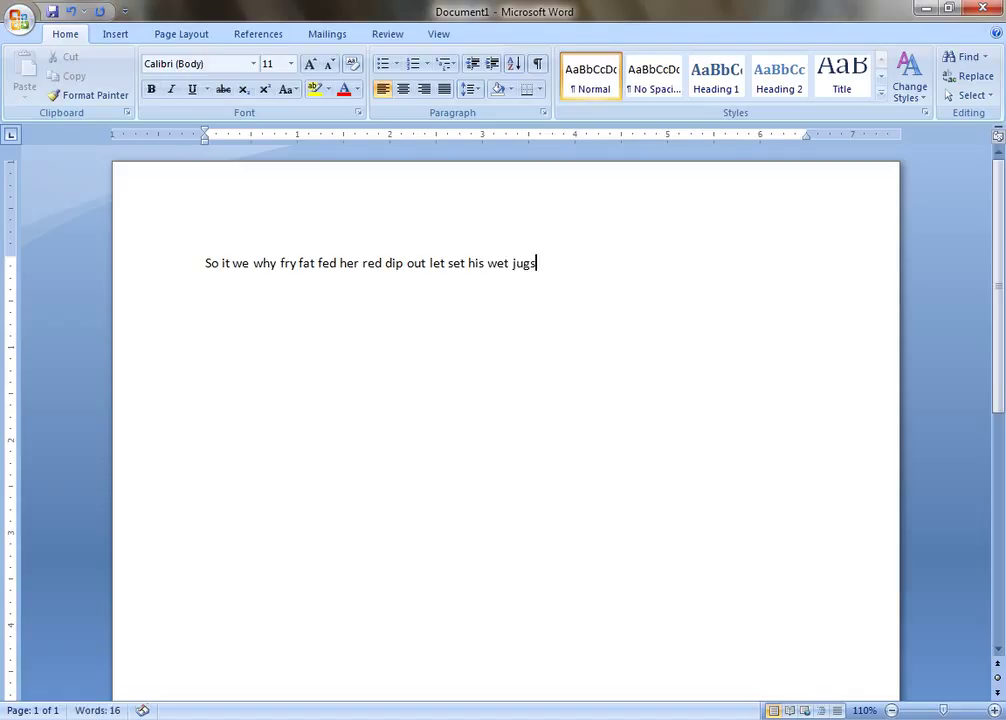
type("quit")
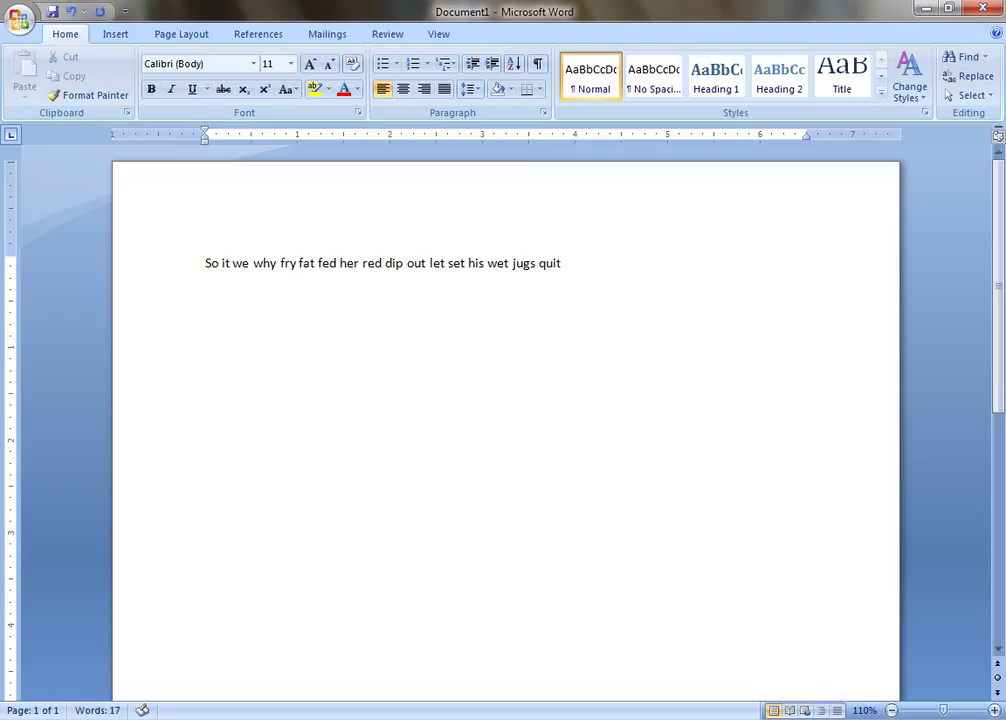
type("fail")
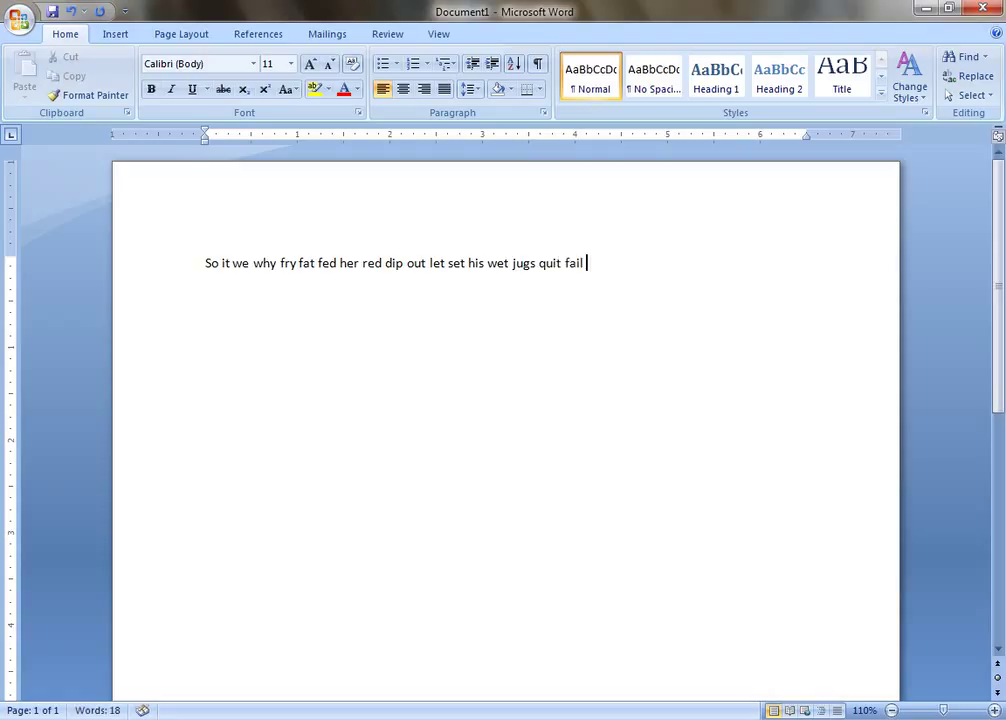
type("pass")
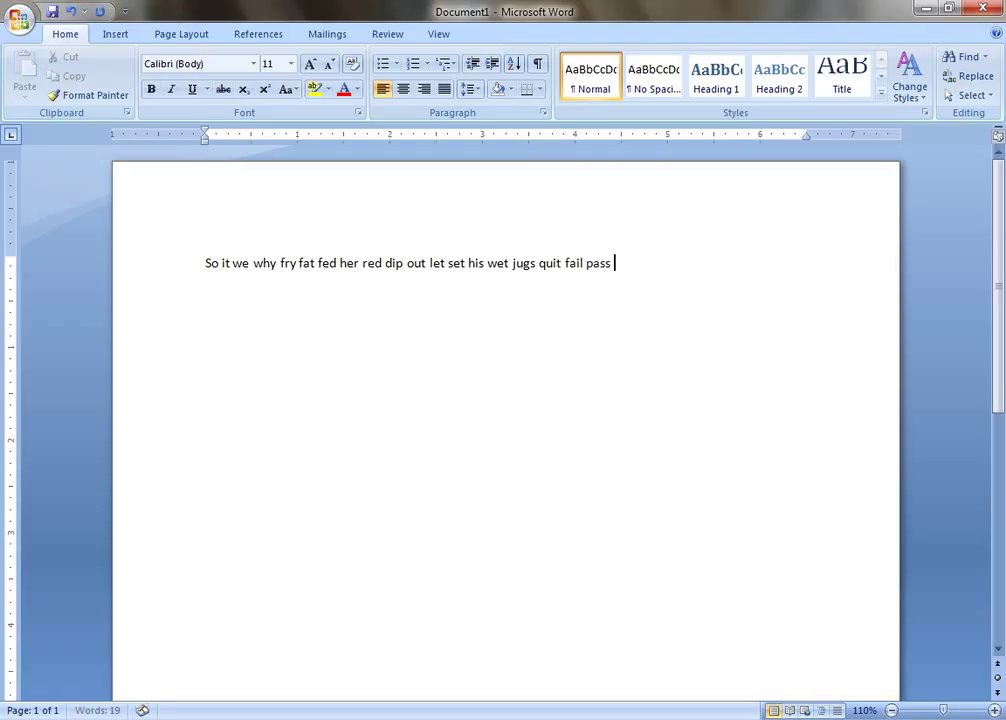
type("wire")
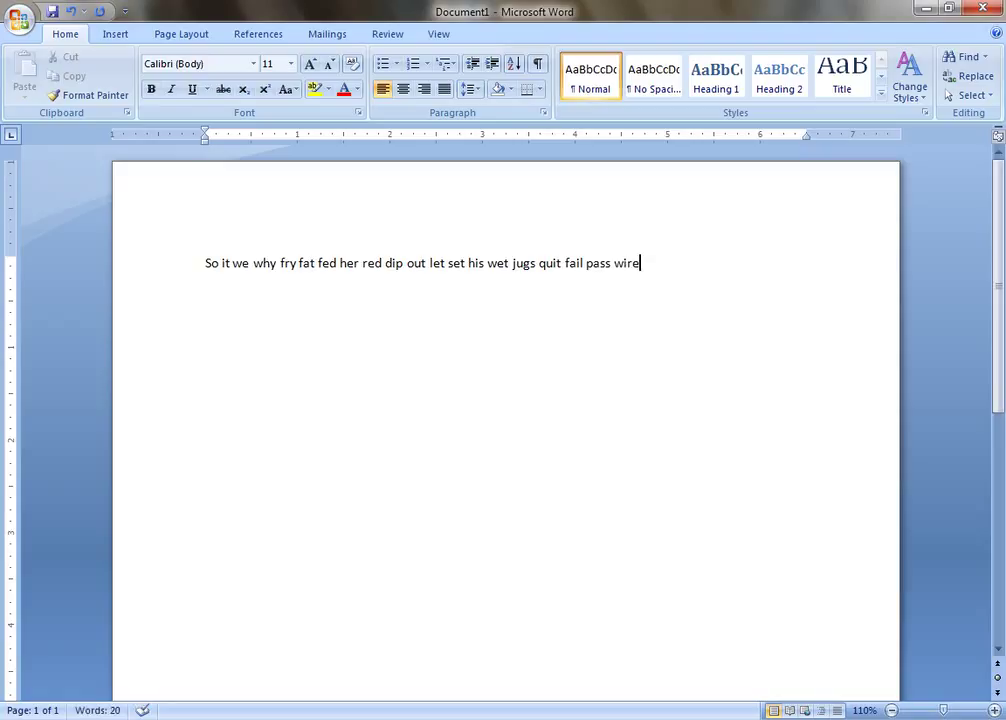
type("fire")
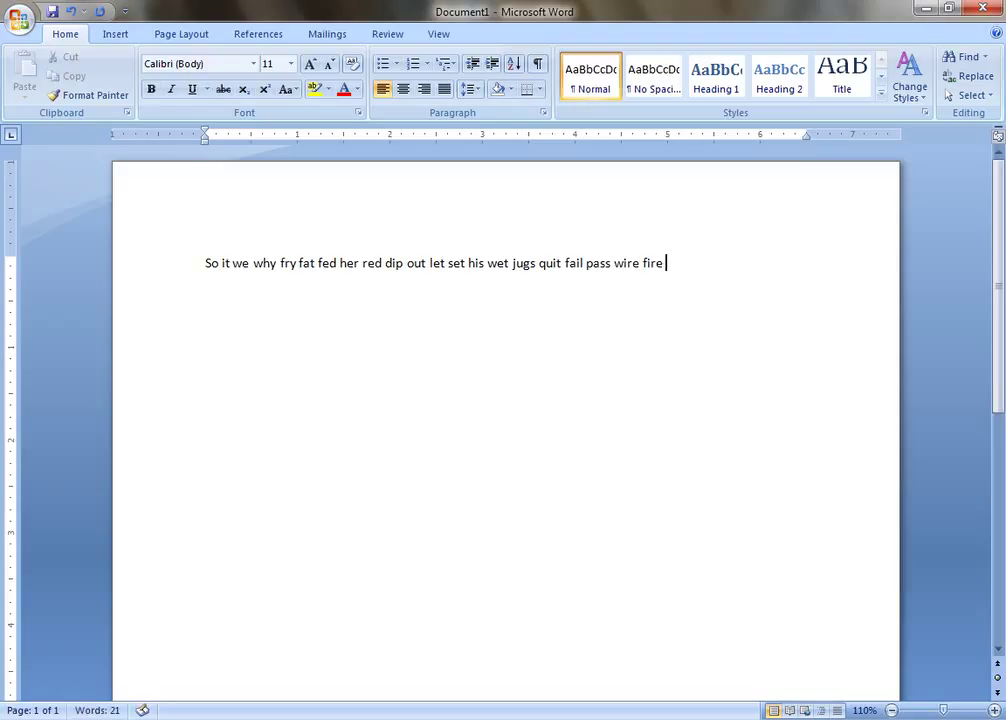
type("were")
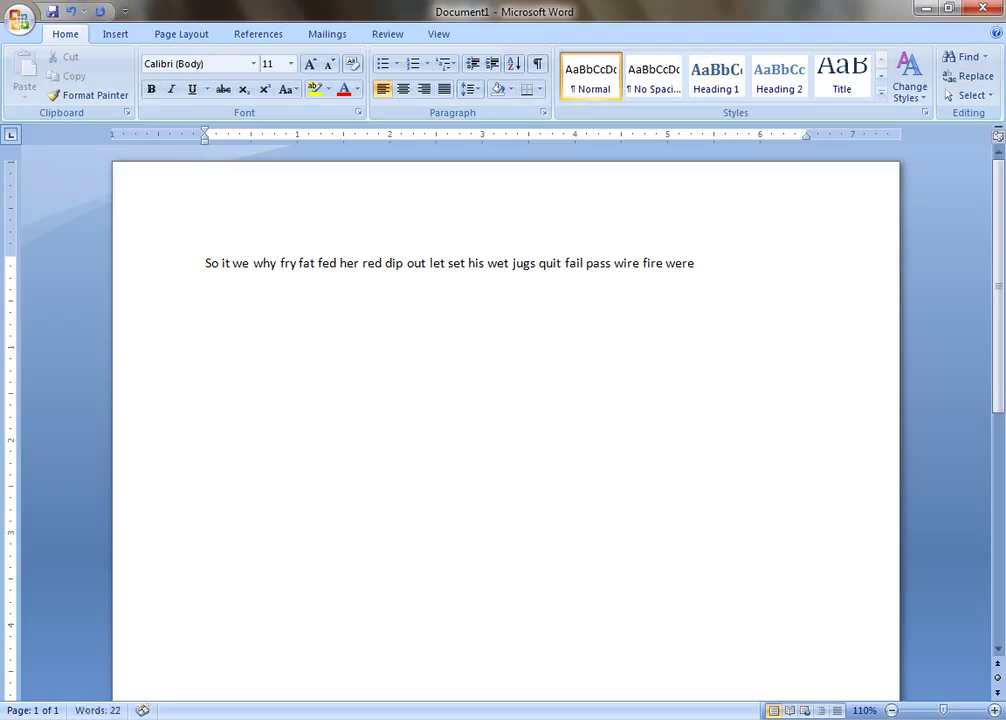
type("fear")
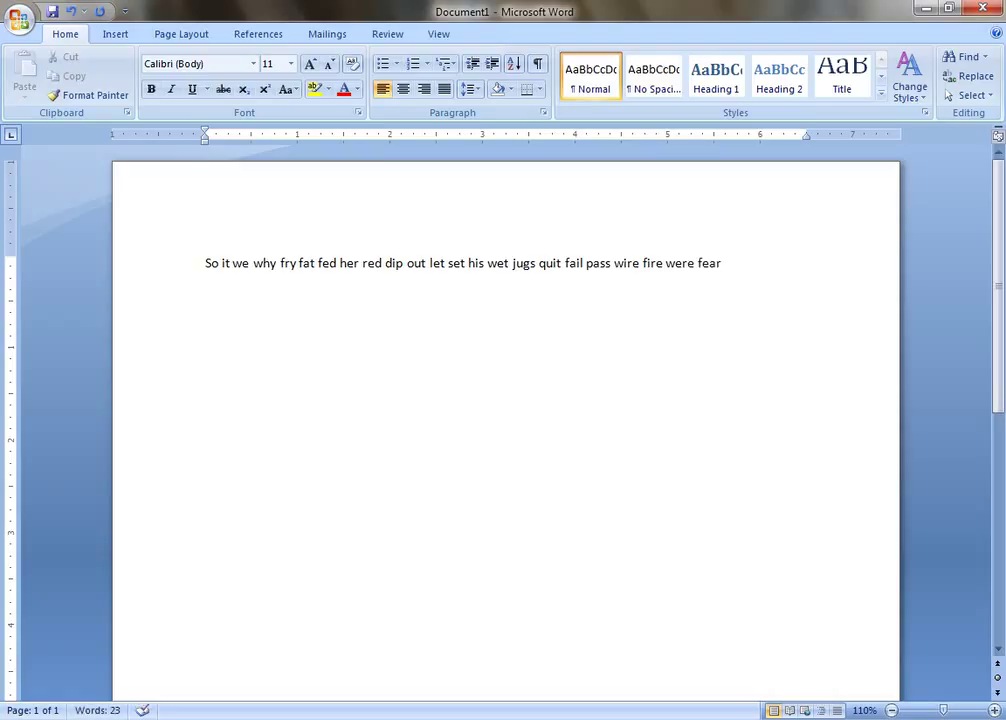
type("dear")
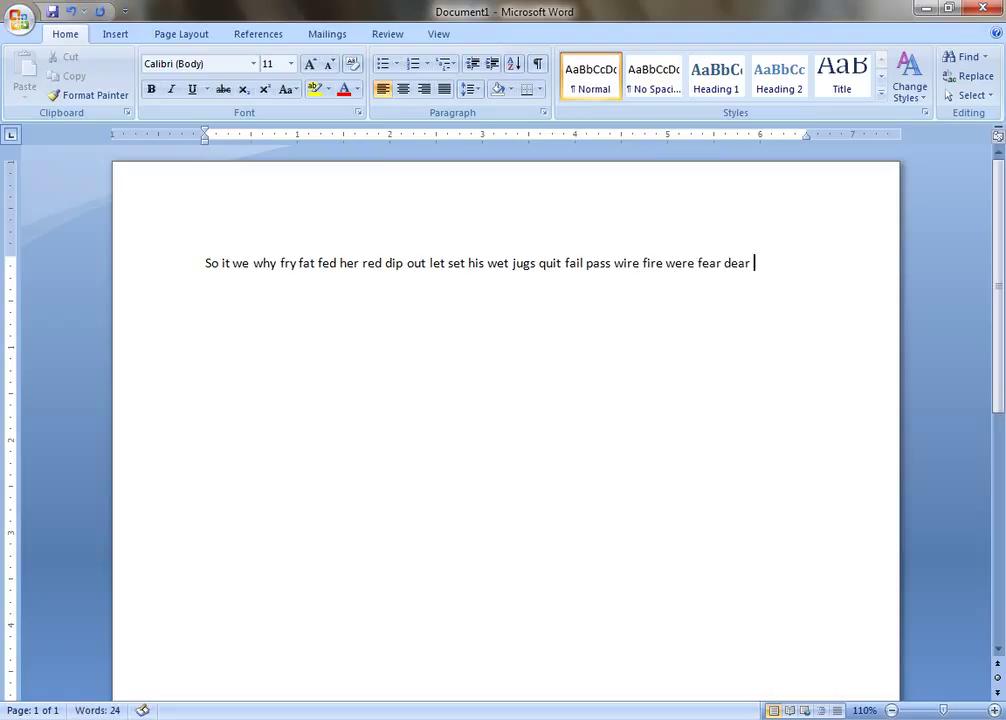
type("duty")
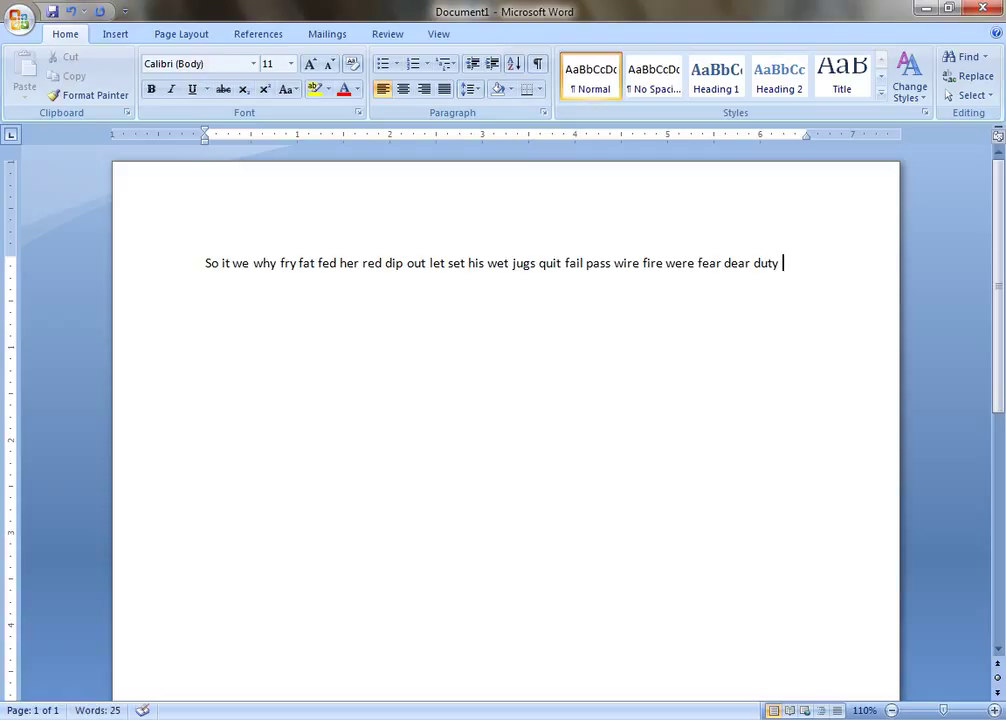
Type 'they side jail lights laugh flash skill' to start the second line
type("they")
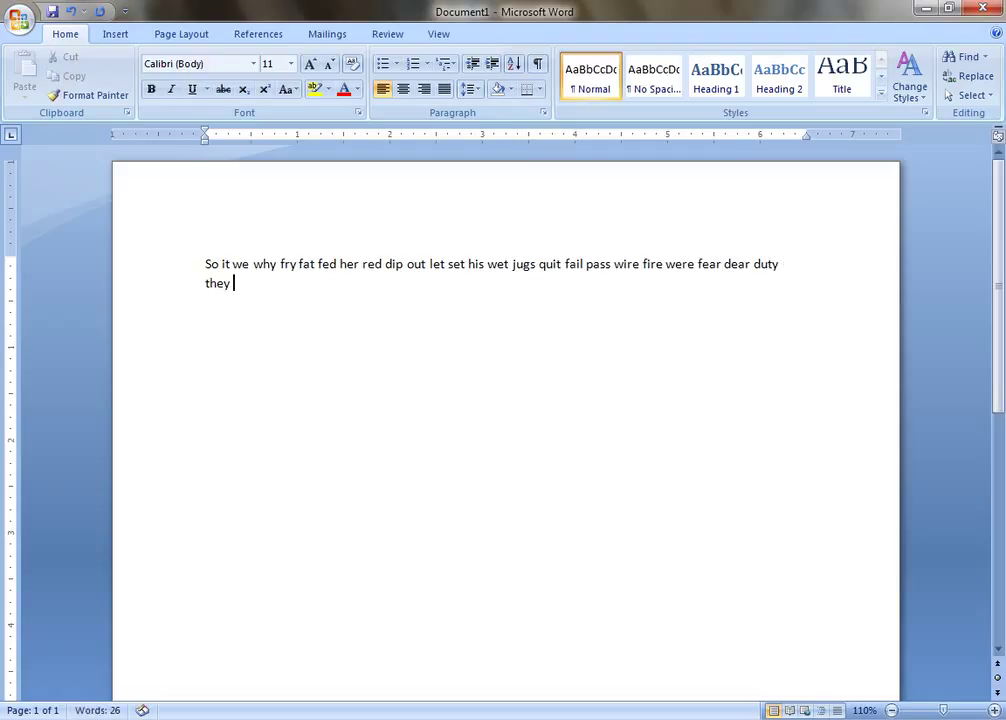
type("side")
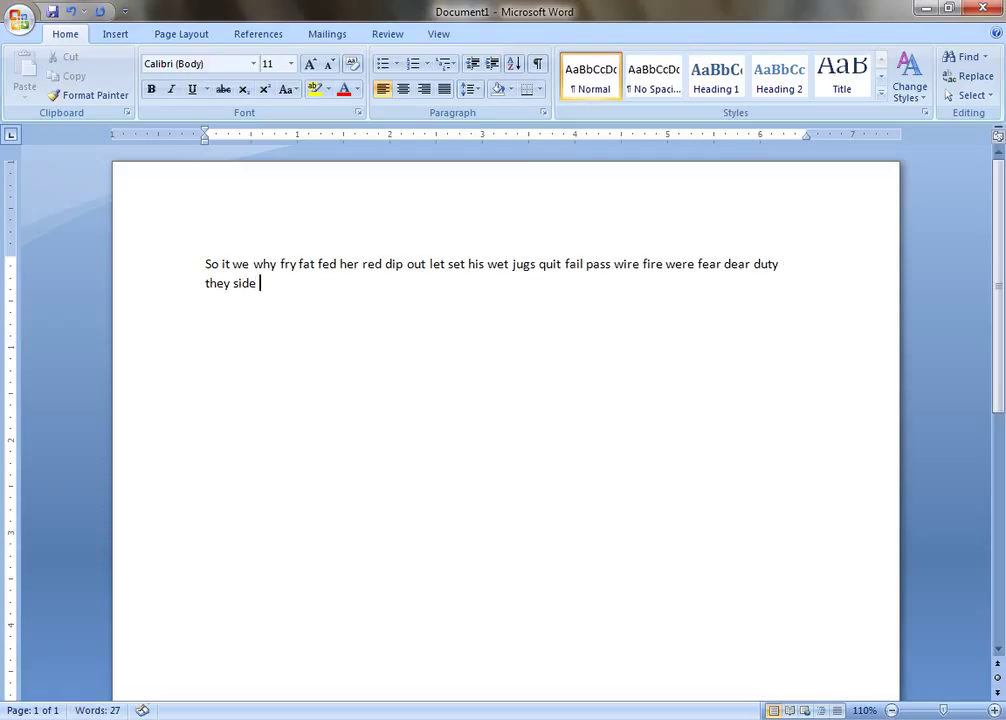
type("jail")
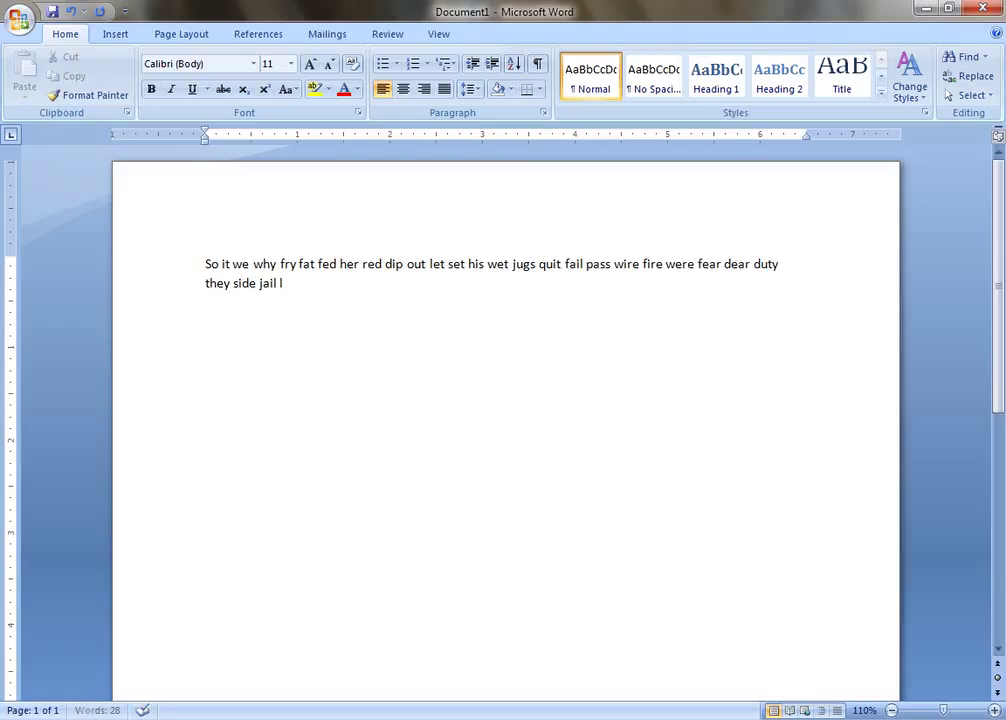
type("lights")
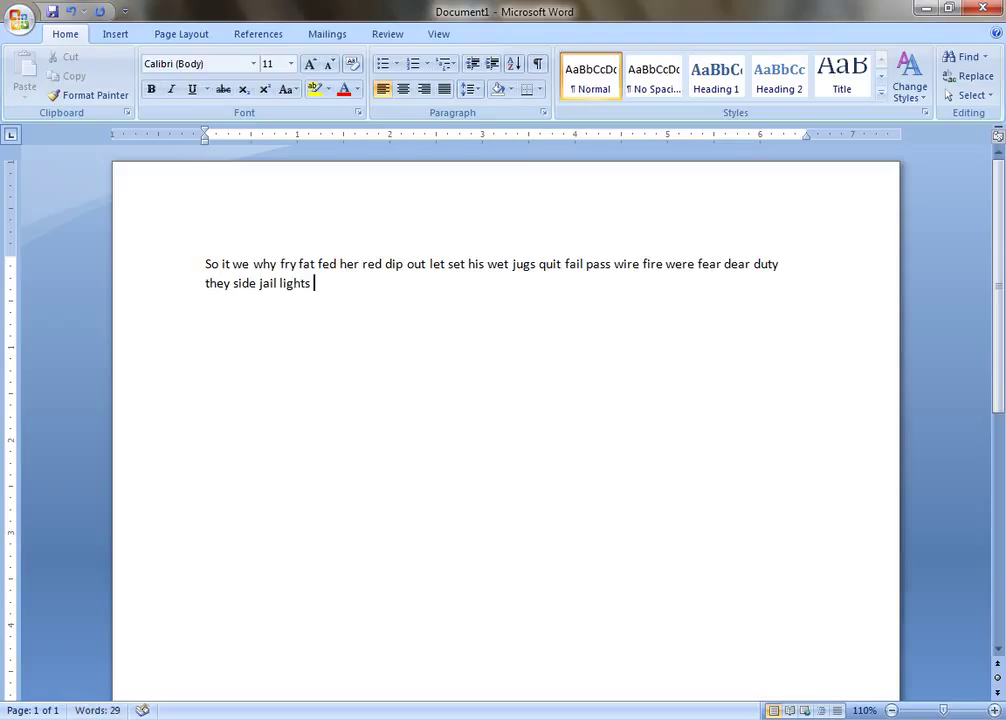
type("laugh shake")
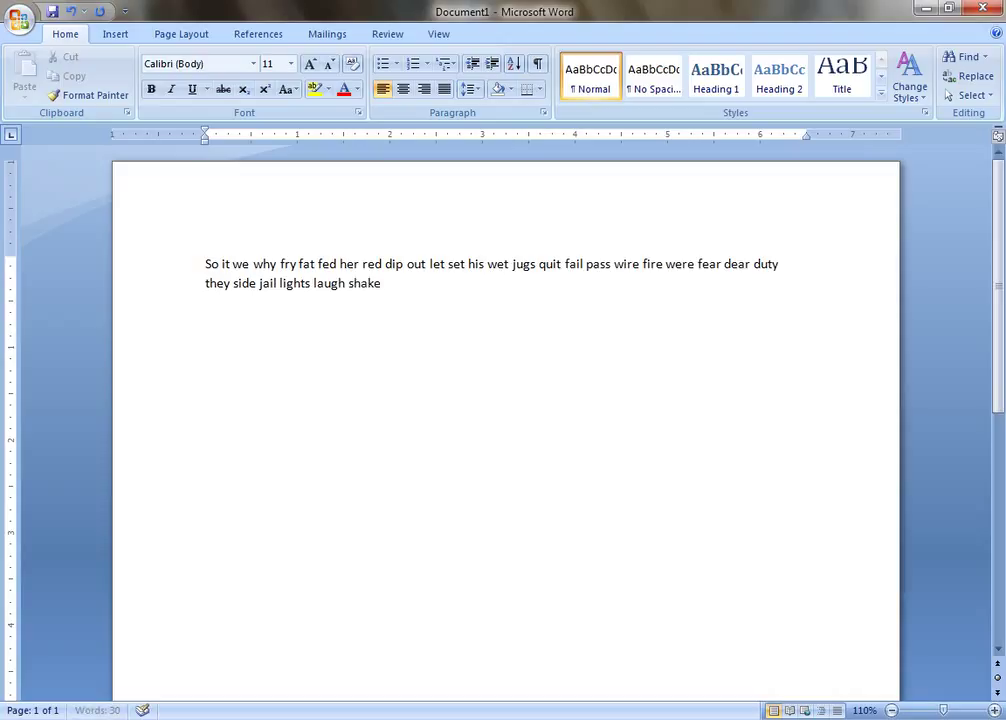
type("flash")
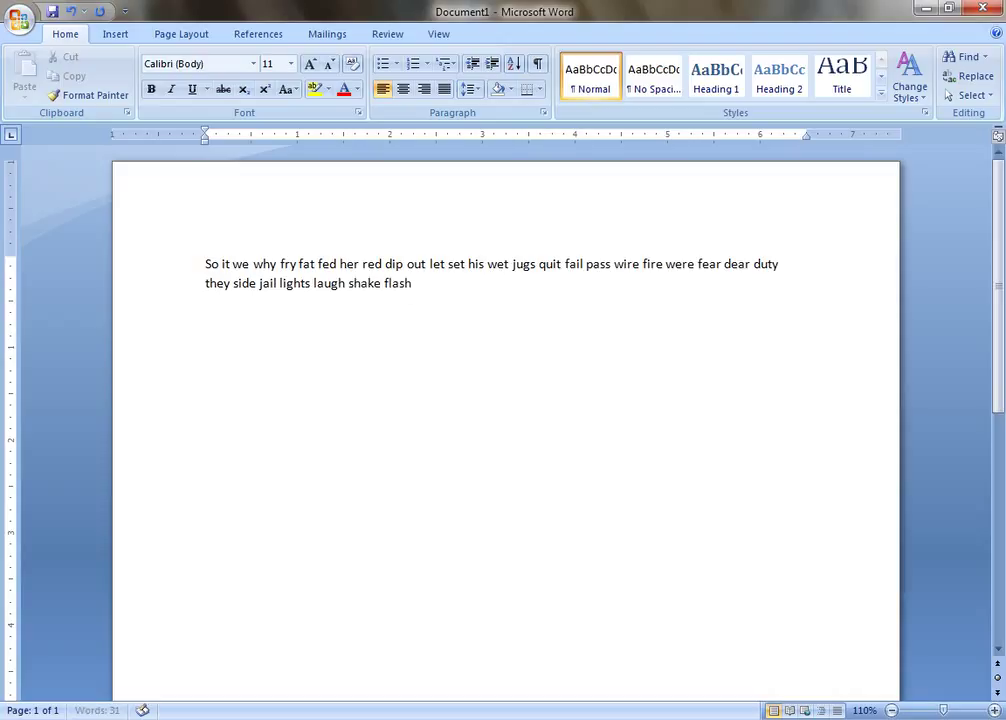
type("ski")
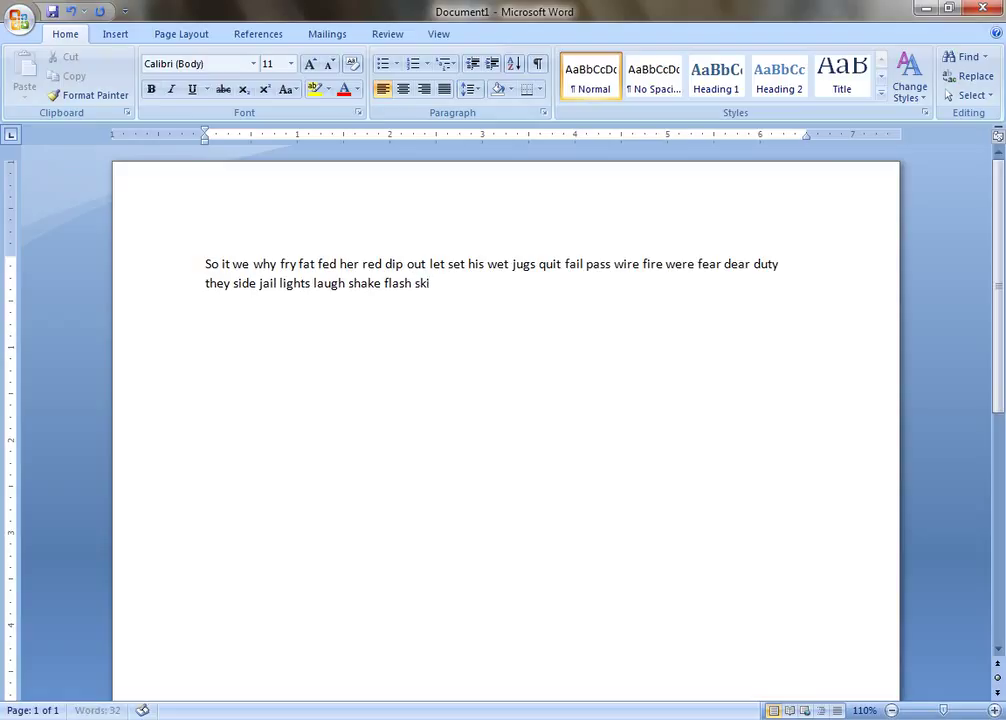
type("ll")
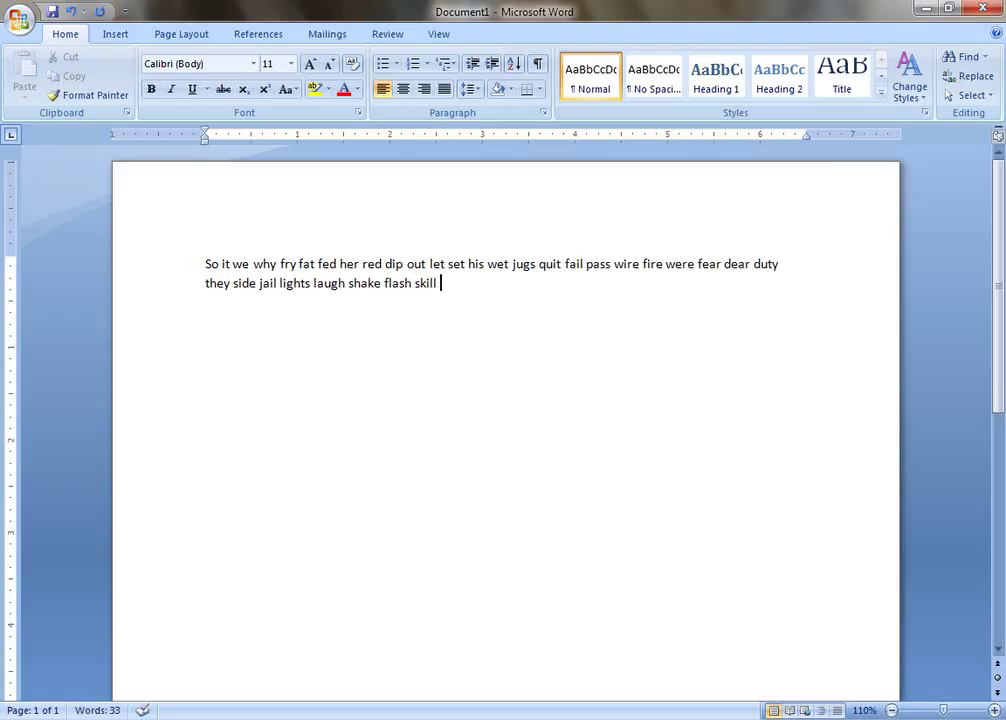
Add 'great drill fleet would horse fruit other white needs oldest'
type("great")
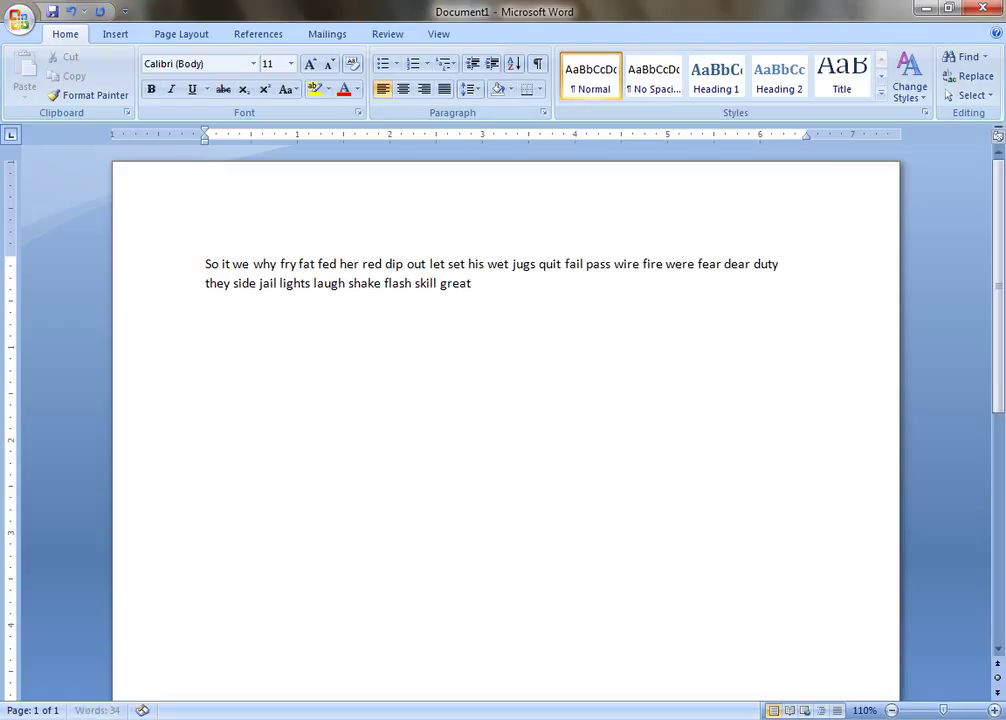
type("drill")
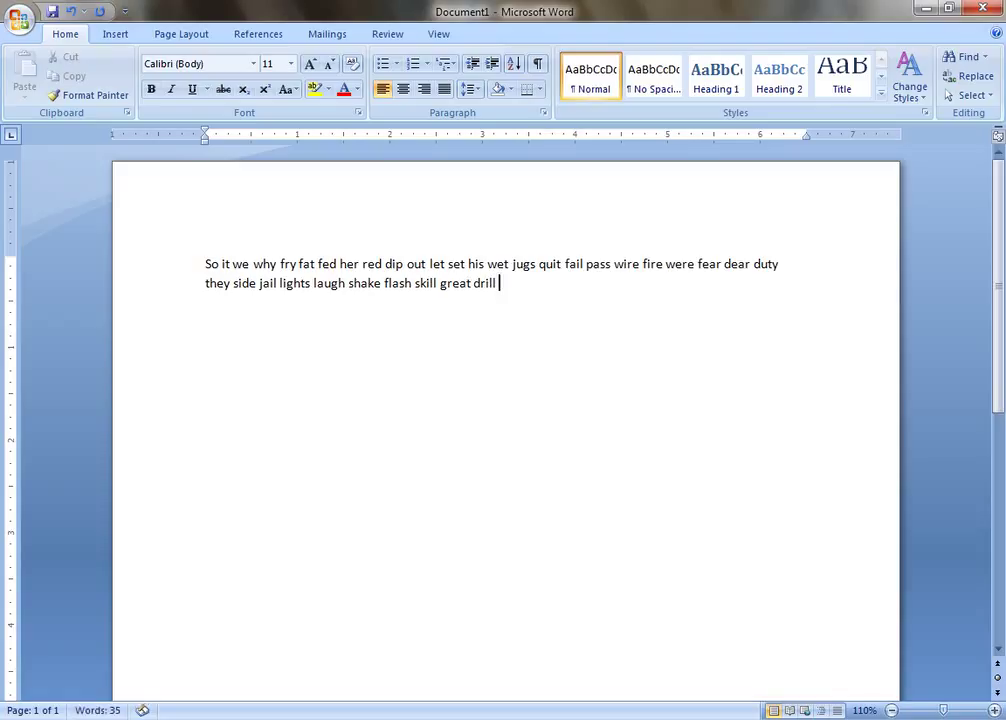
type("fleet w")
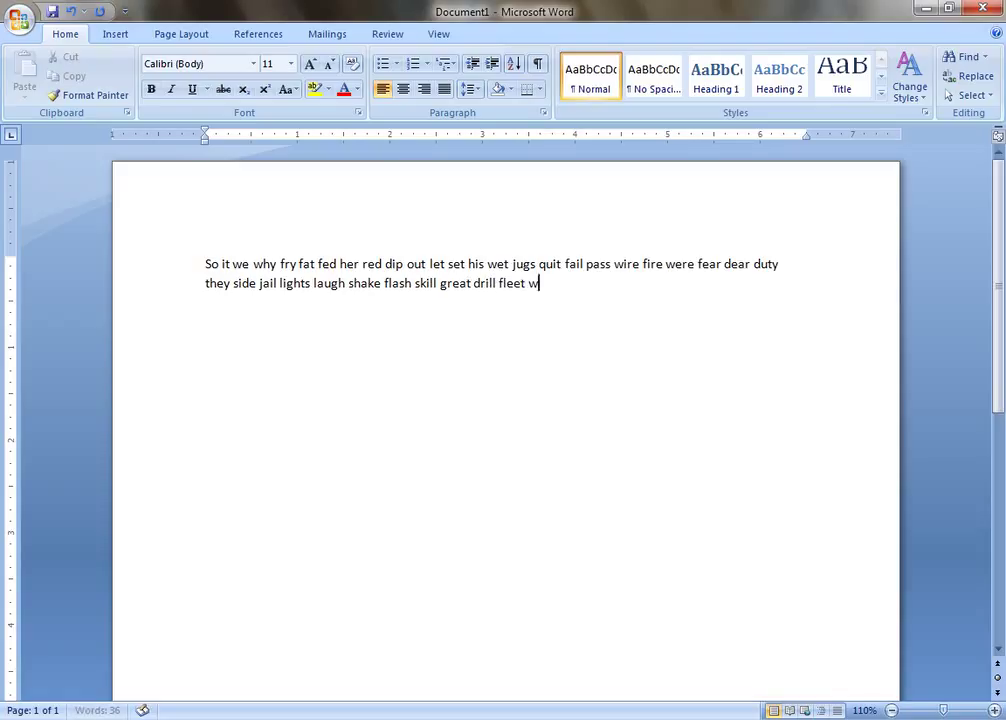
type("ould horse f")
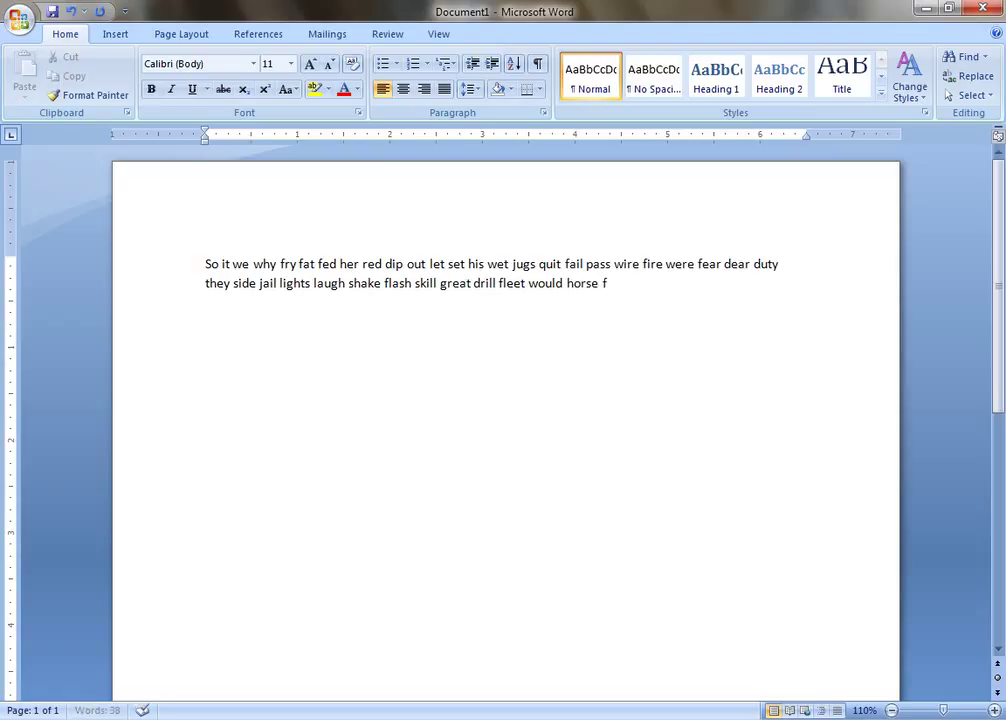
type("ruit")
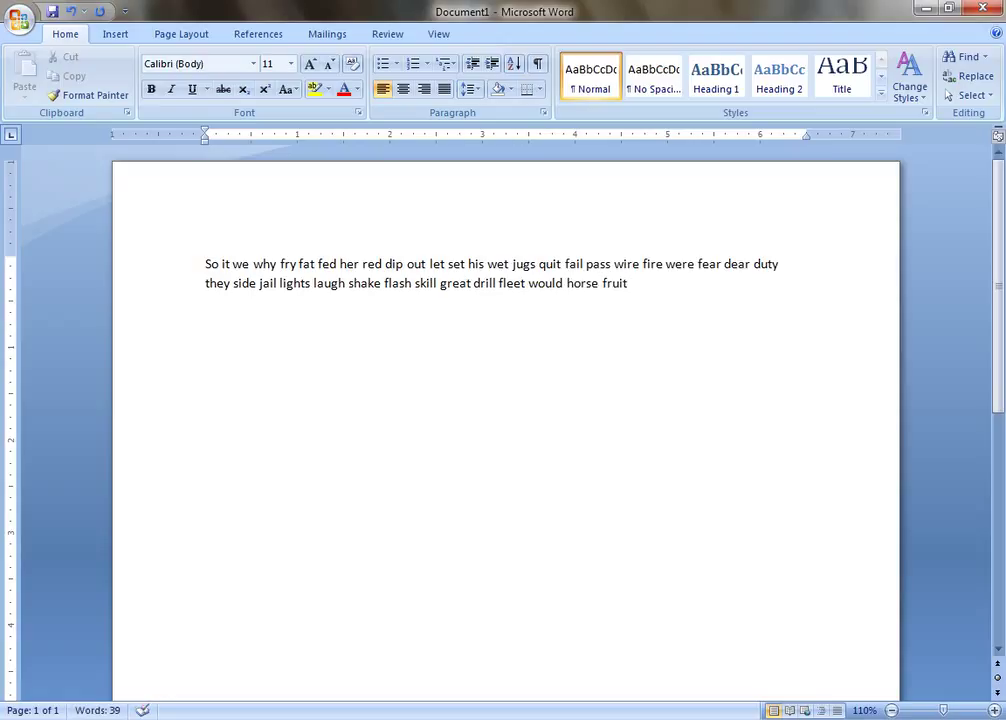
type("other")
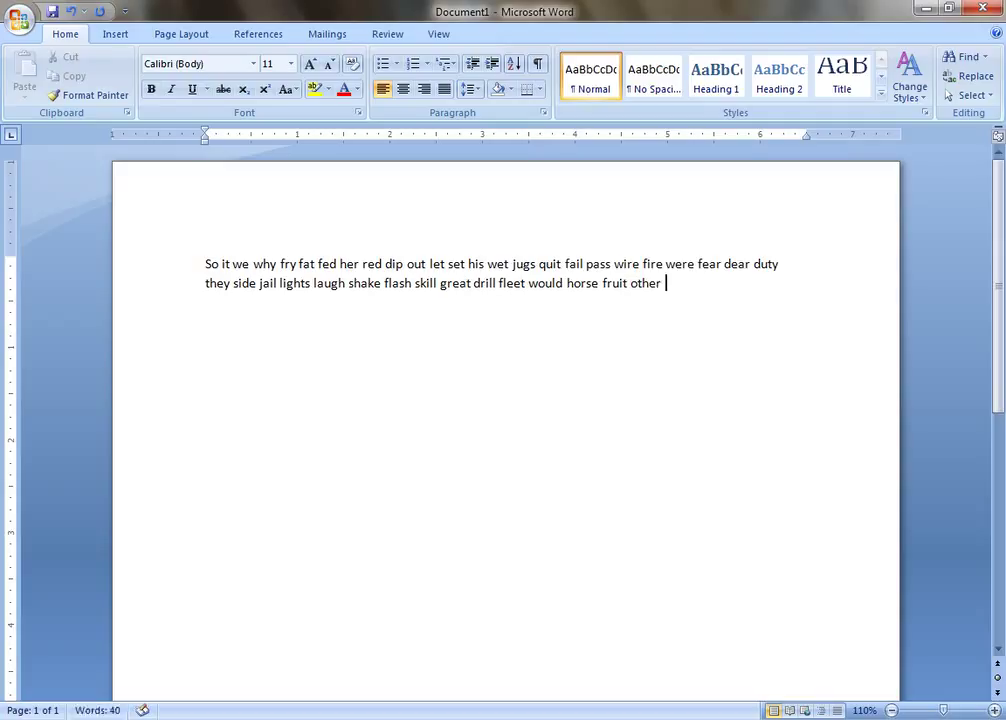
type("white")
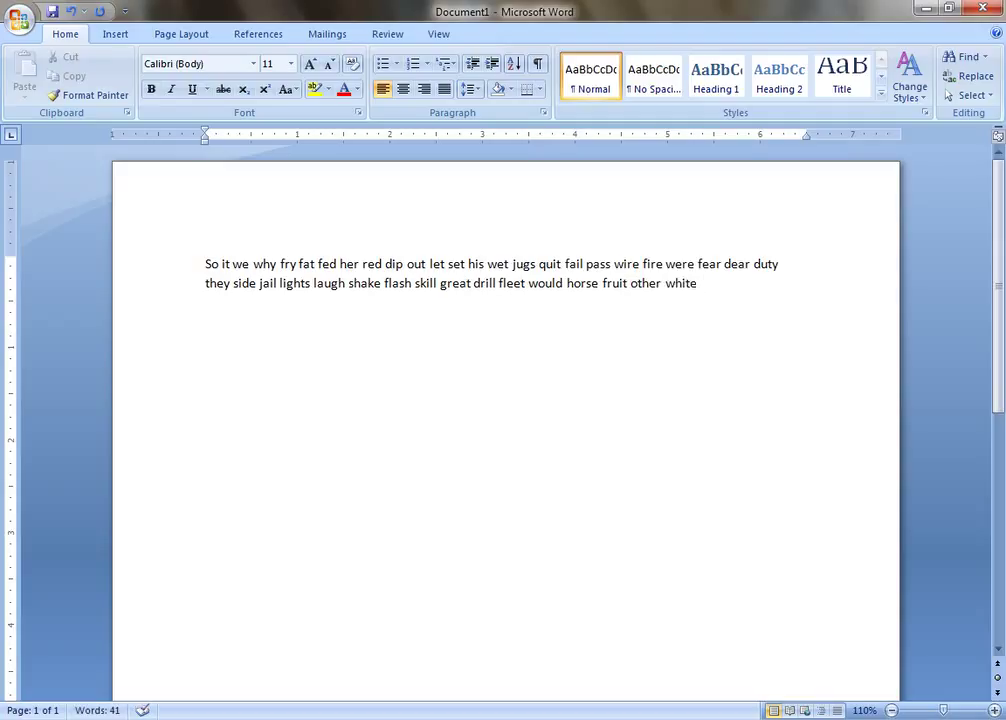
type("needs")
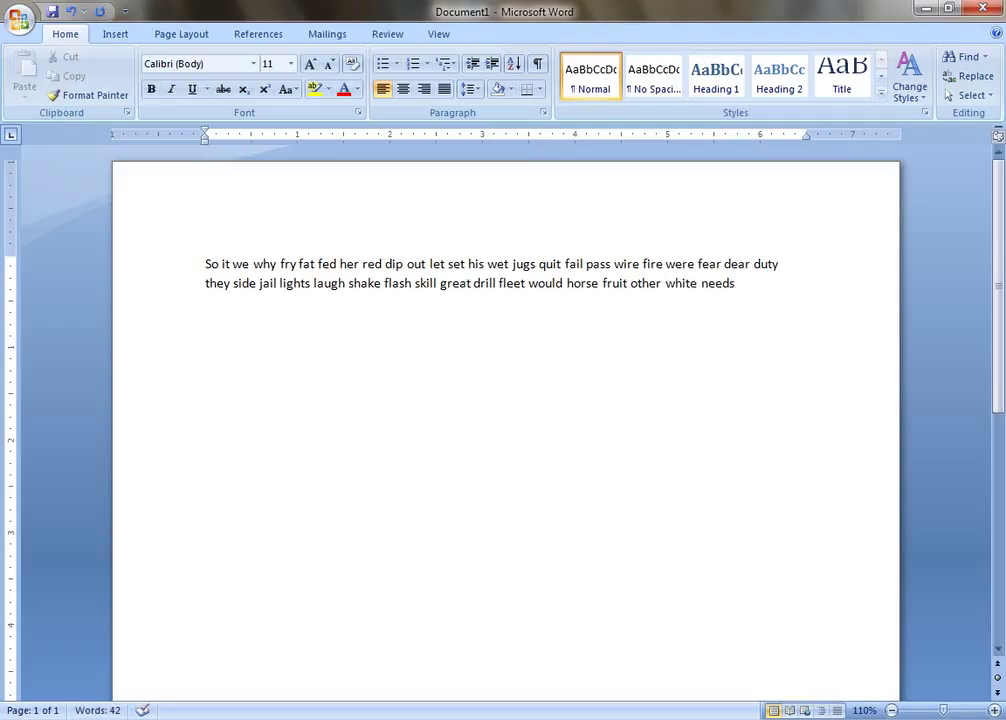
type("oldest")
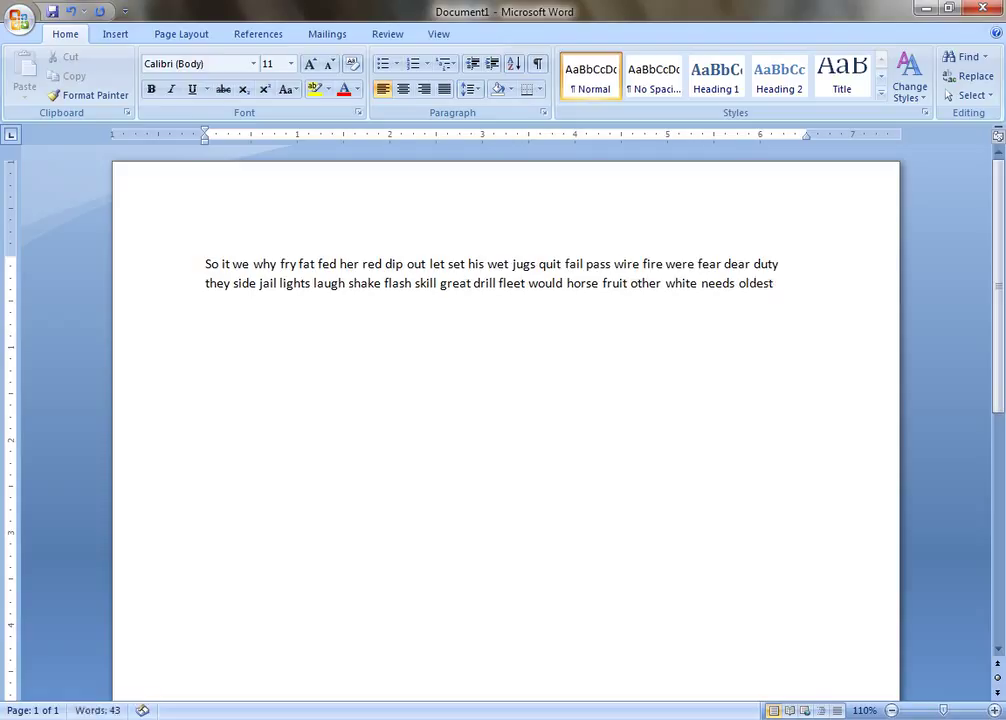
Type 'petrol should eighty drills youths supply always killed nearly' on the third line
type("petro")
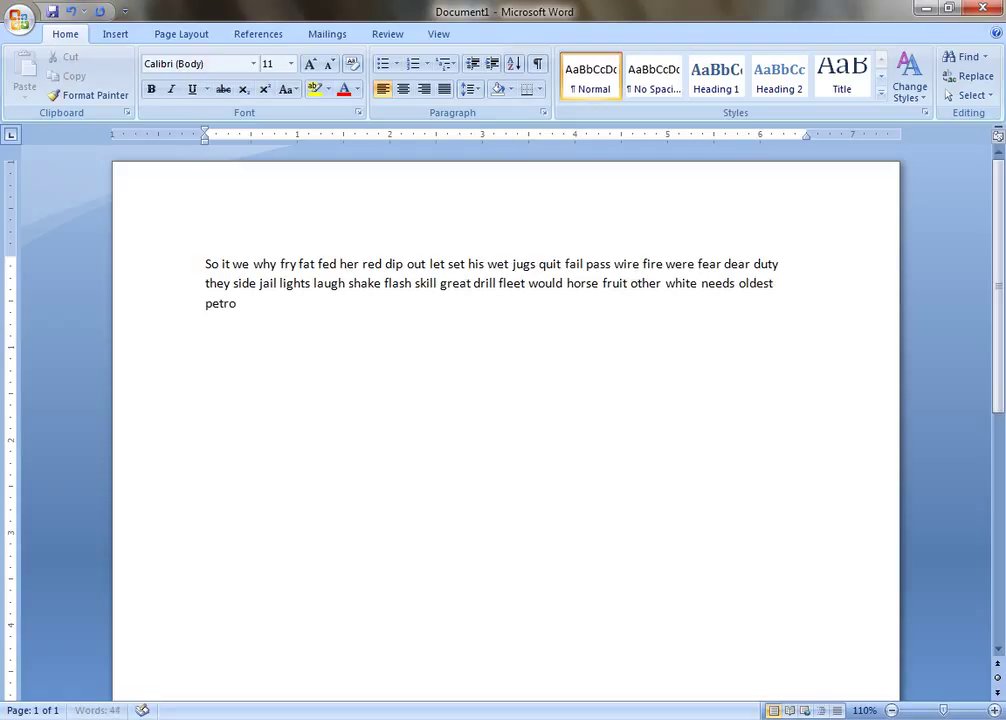
type("should eighty dri")
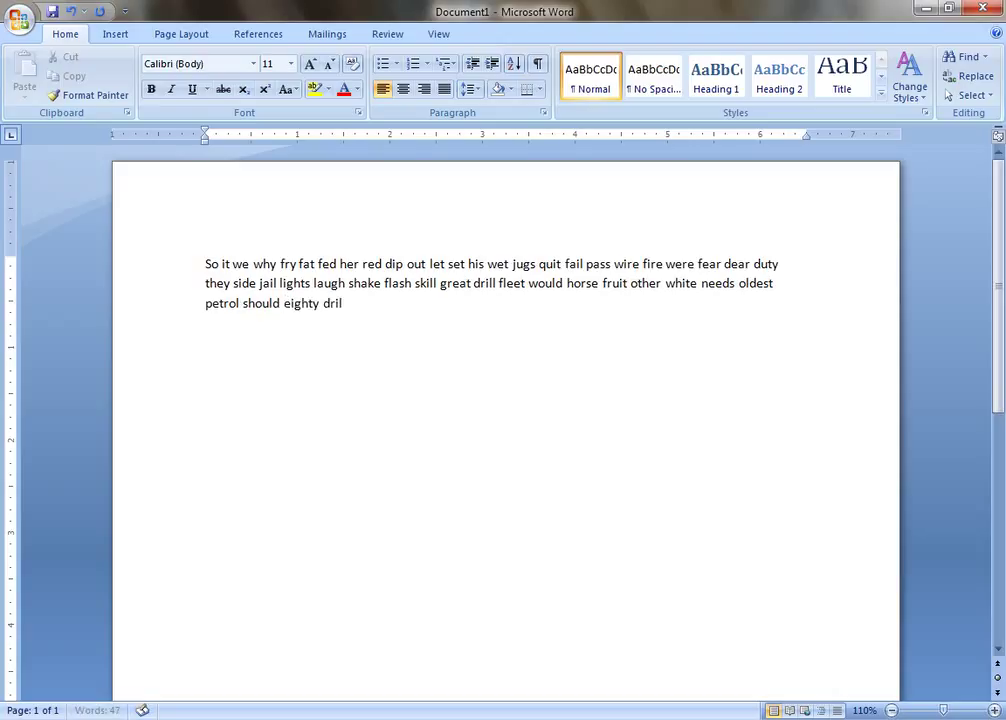
type("ls youth")
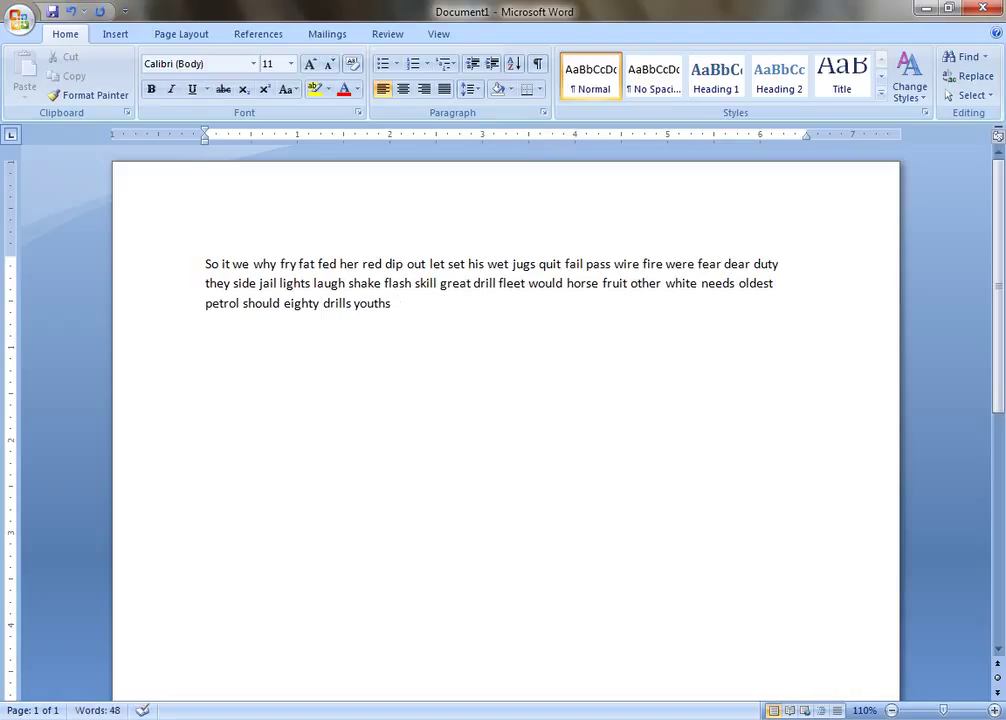
type("supply")
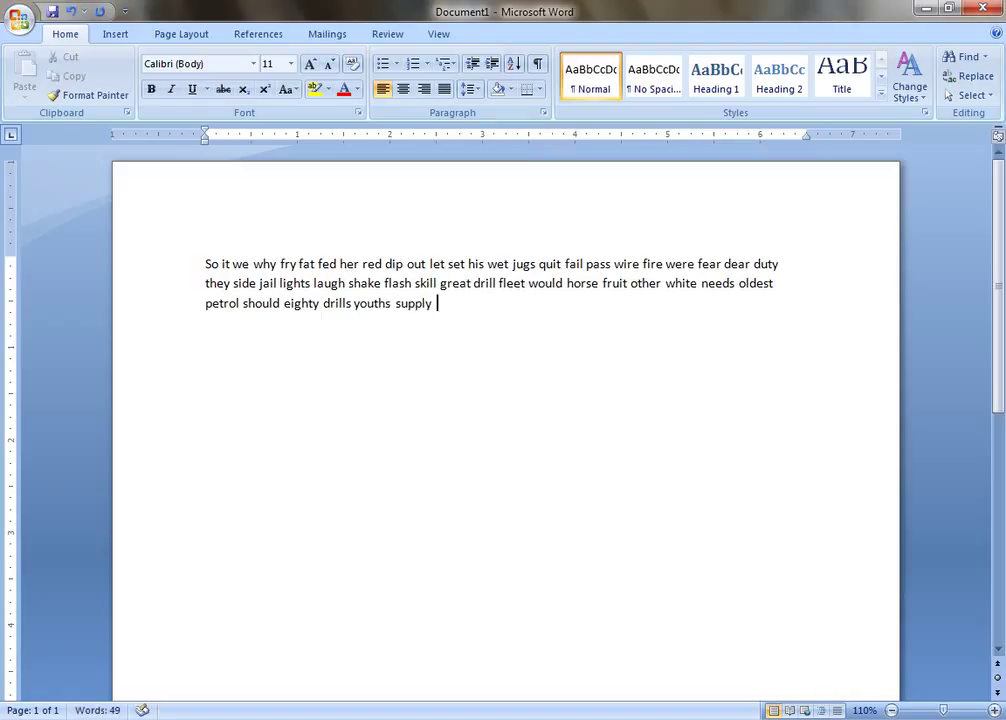
type("always")
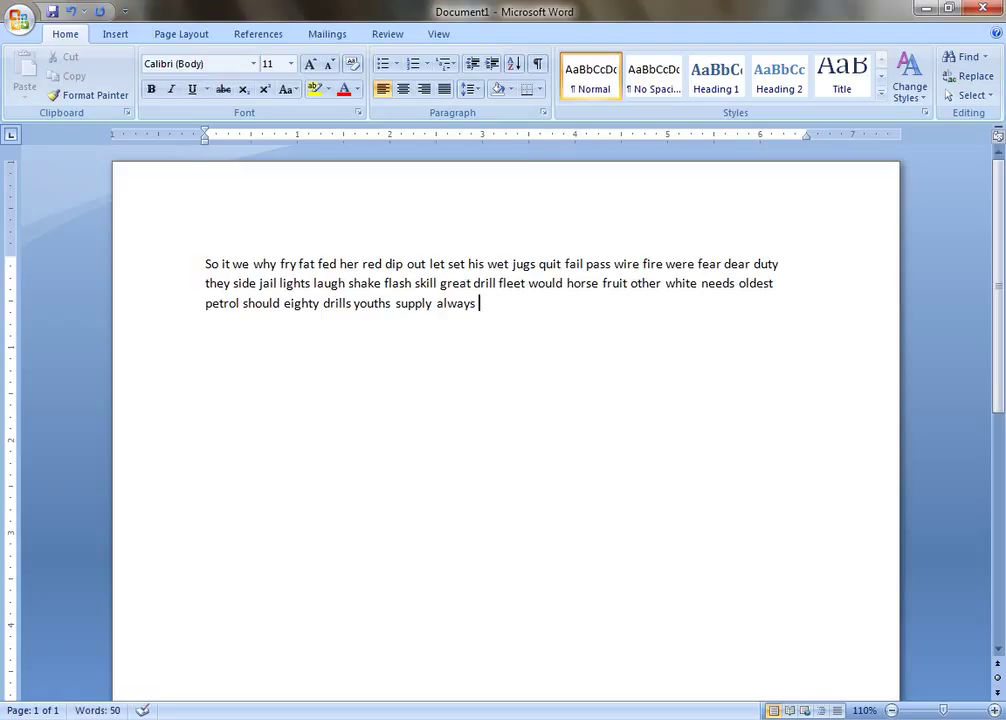
type("killed")
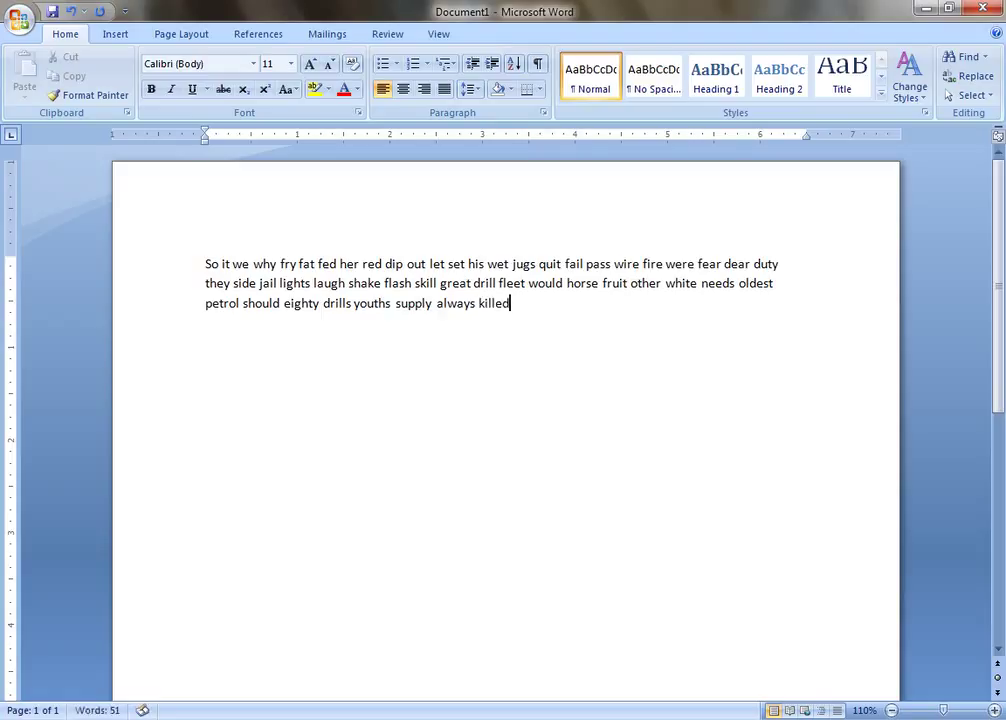
type("neart")
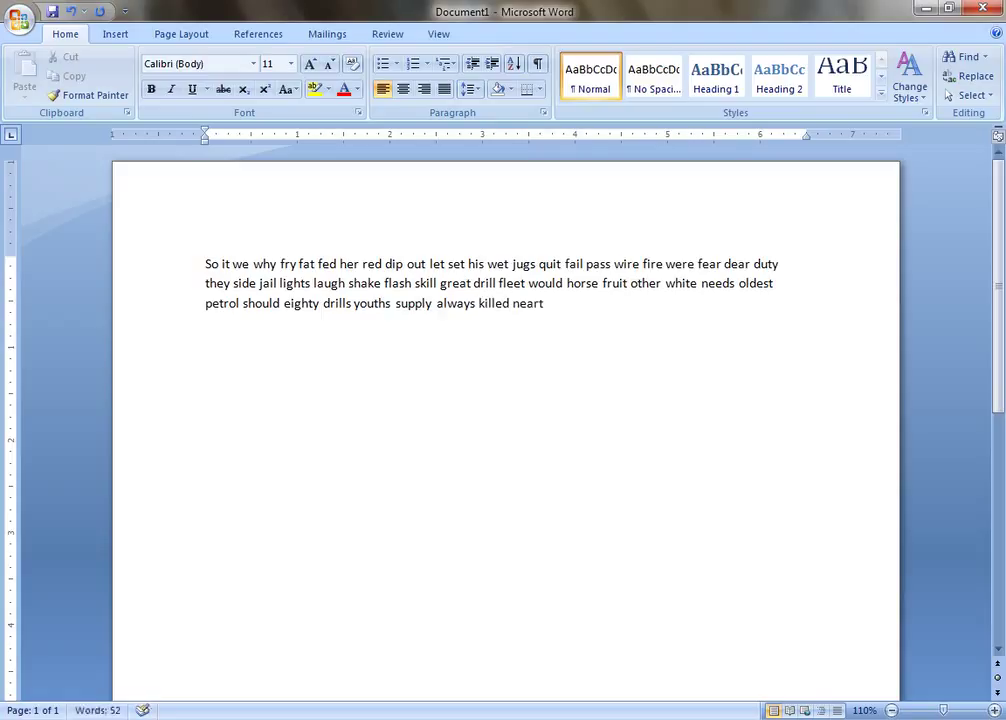
type("ly")
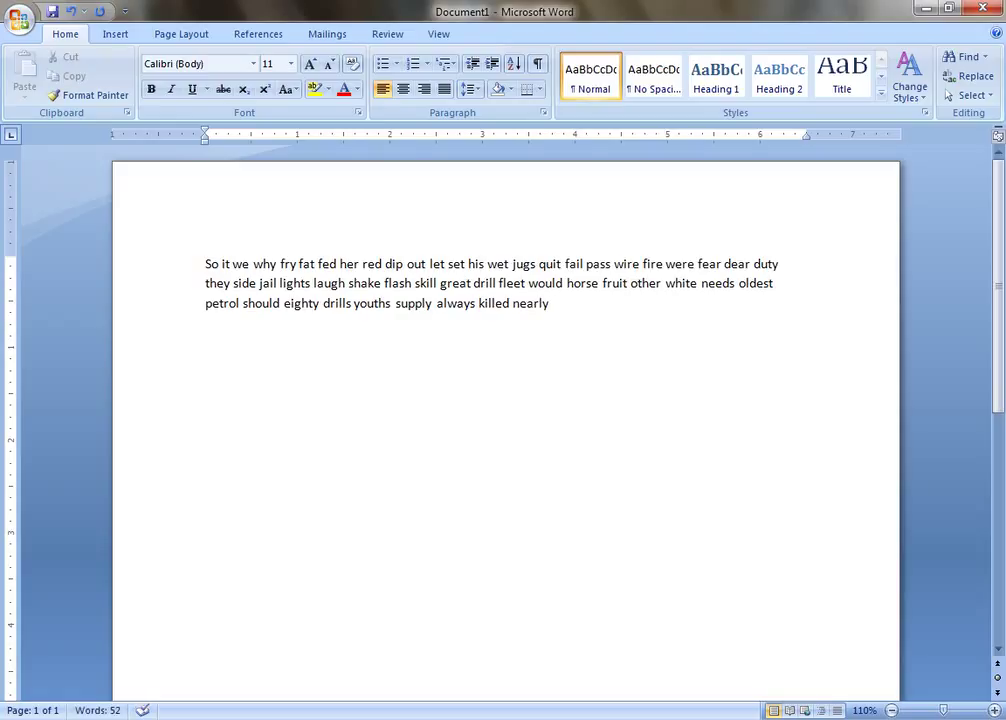
Add 'illegal quality regular dutiful thirsty greatly' to complete the third line
type("illegal")
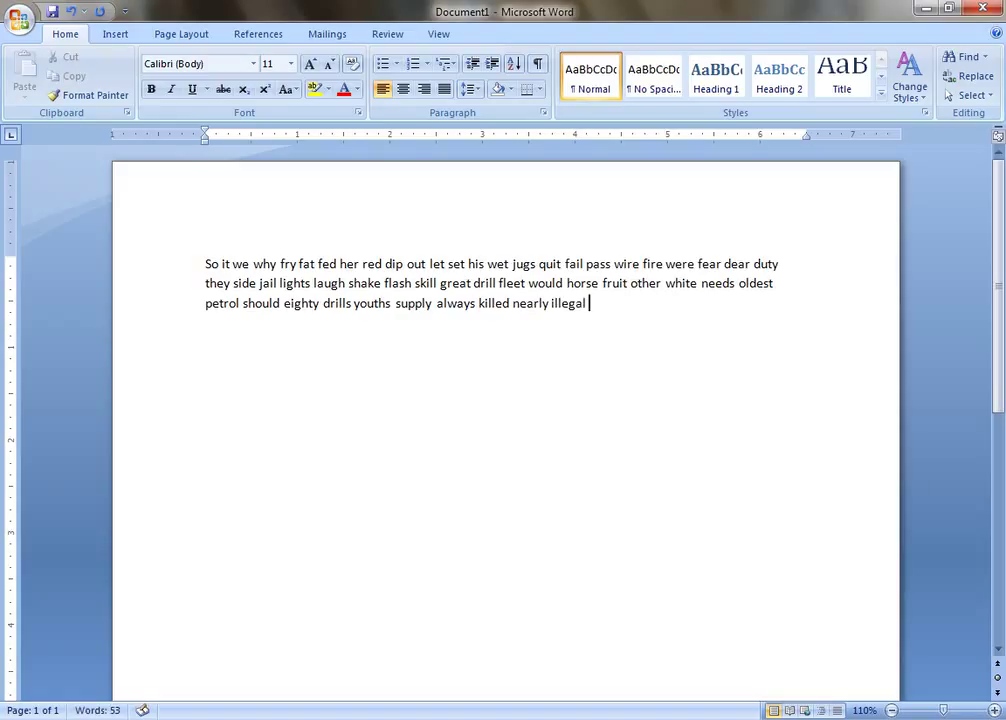
type("quality")
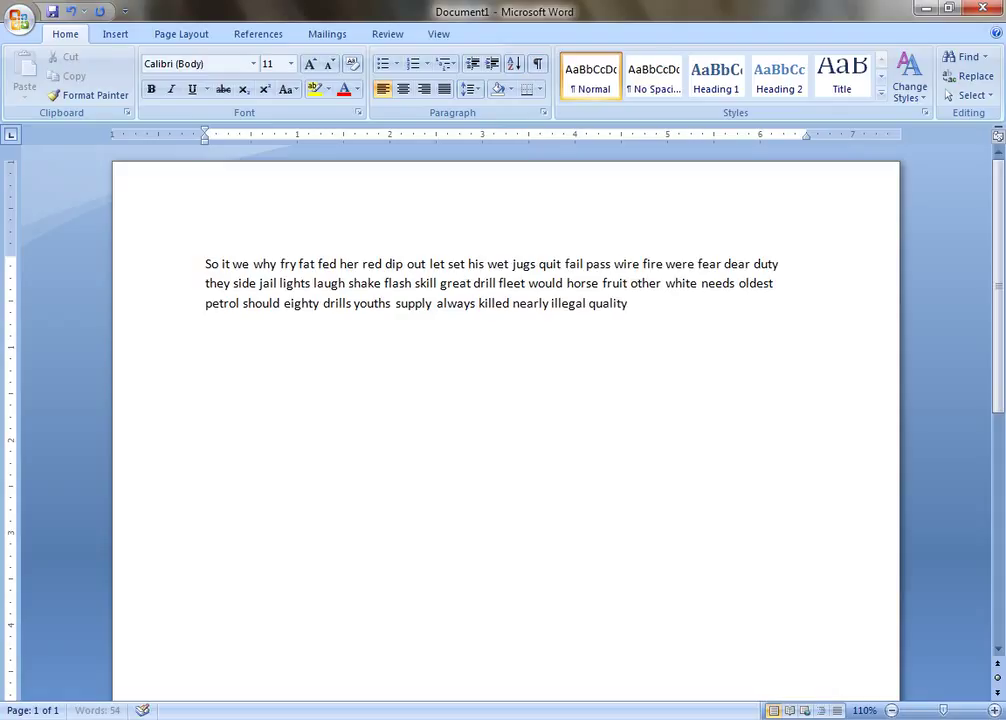
type("re")
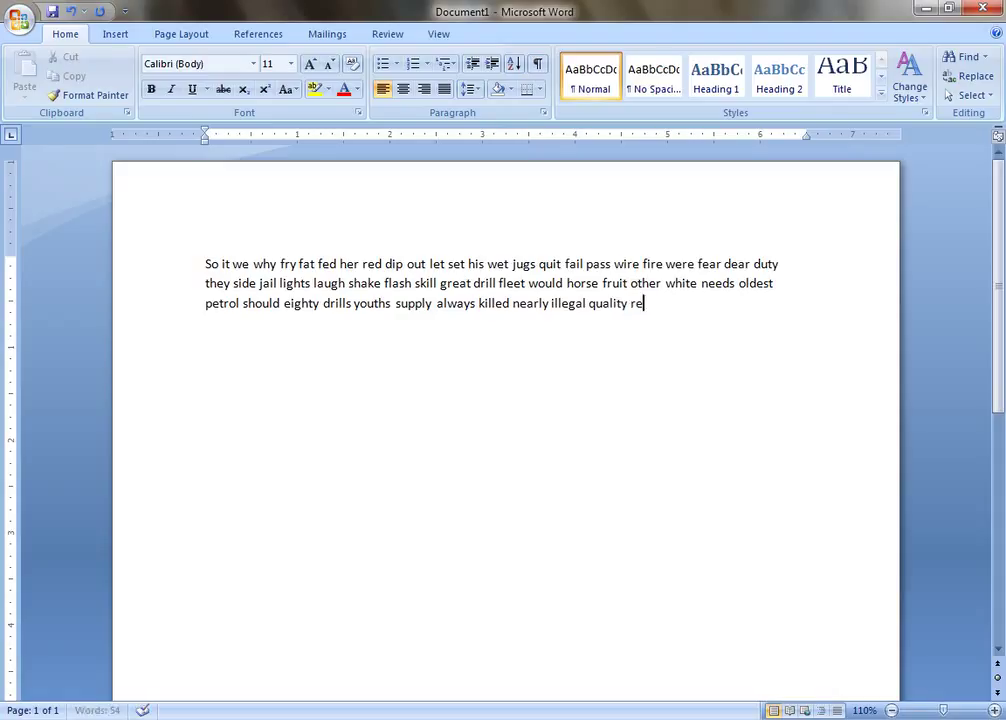
type("gular")
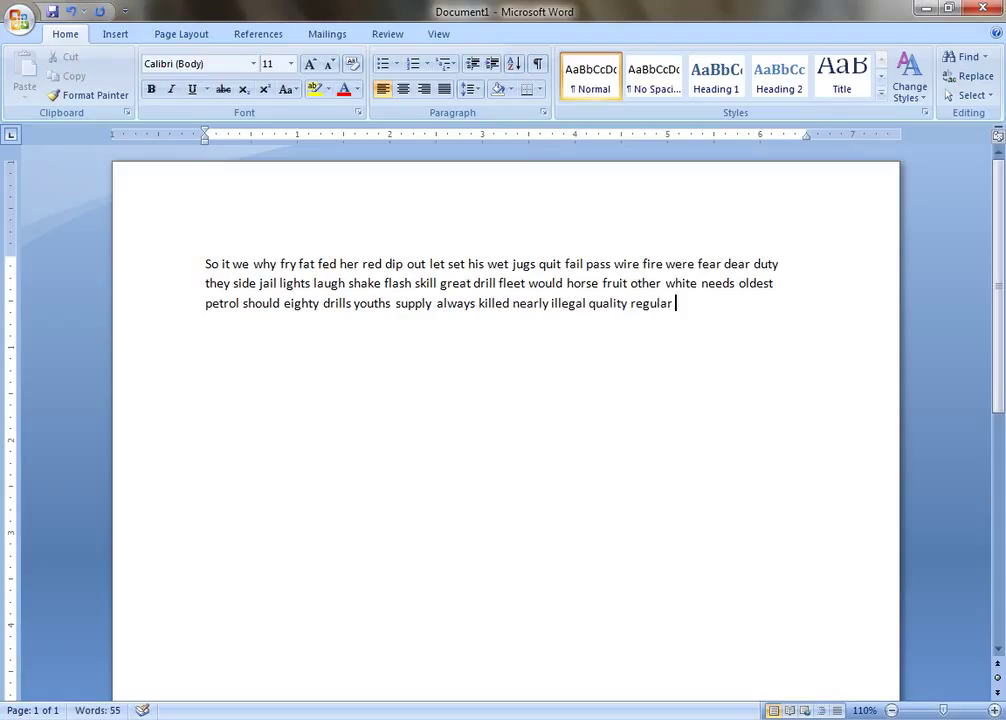
type("duitful")
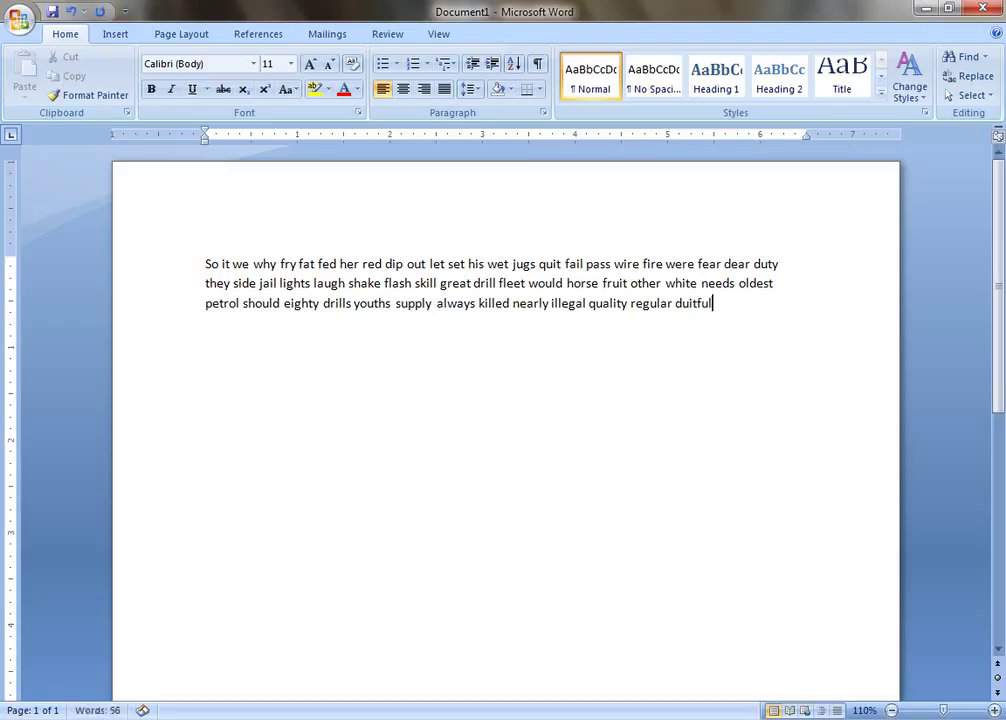
type("thi")
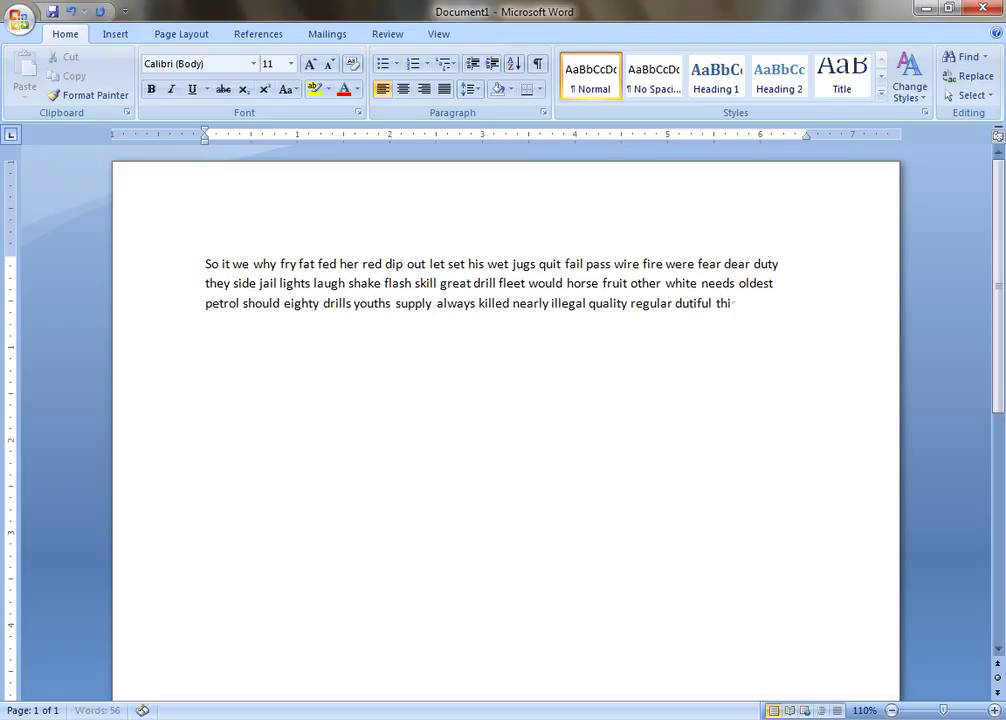
type("rsty")
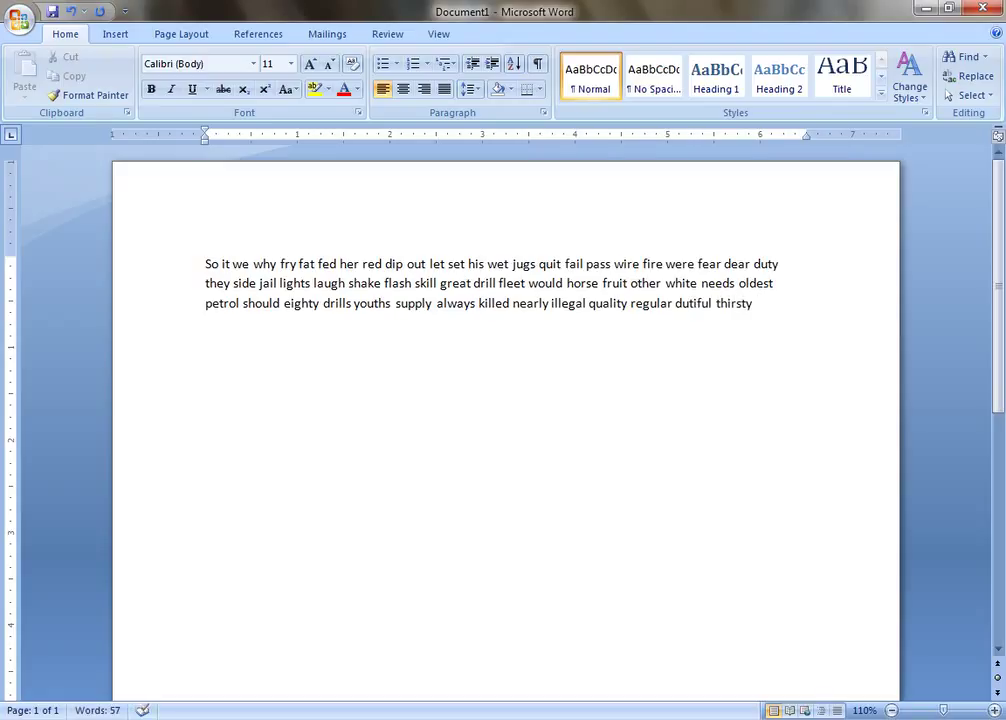
type("great")
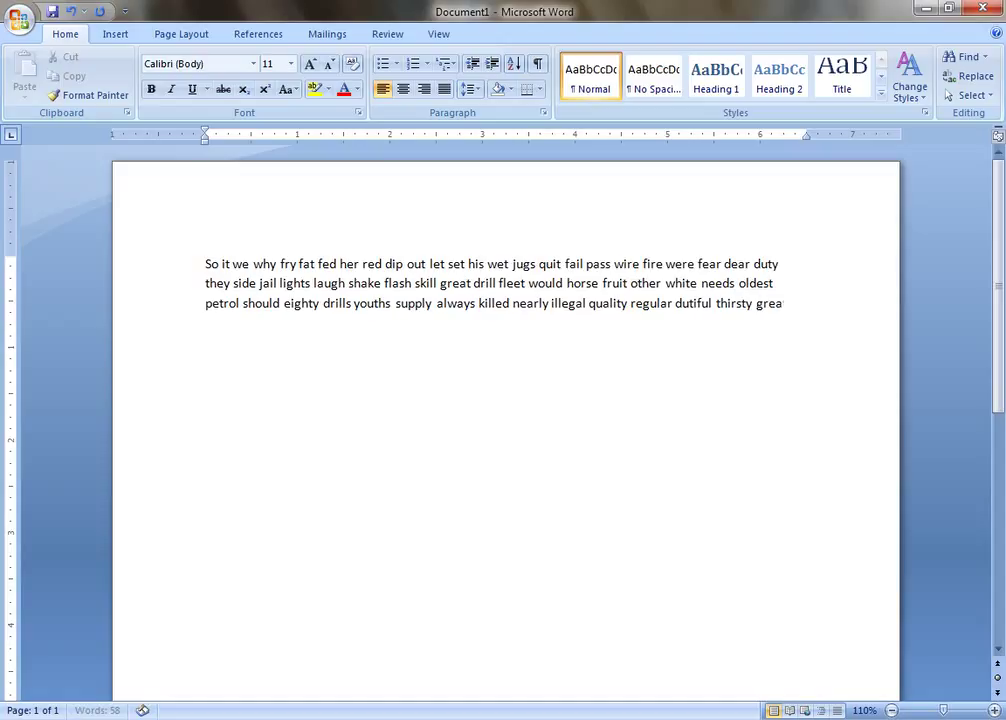
type("tly")
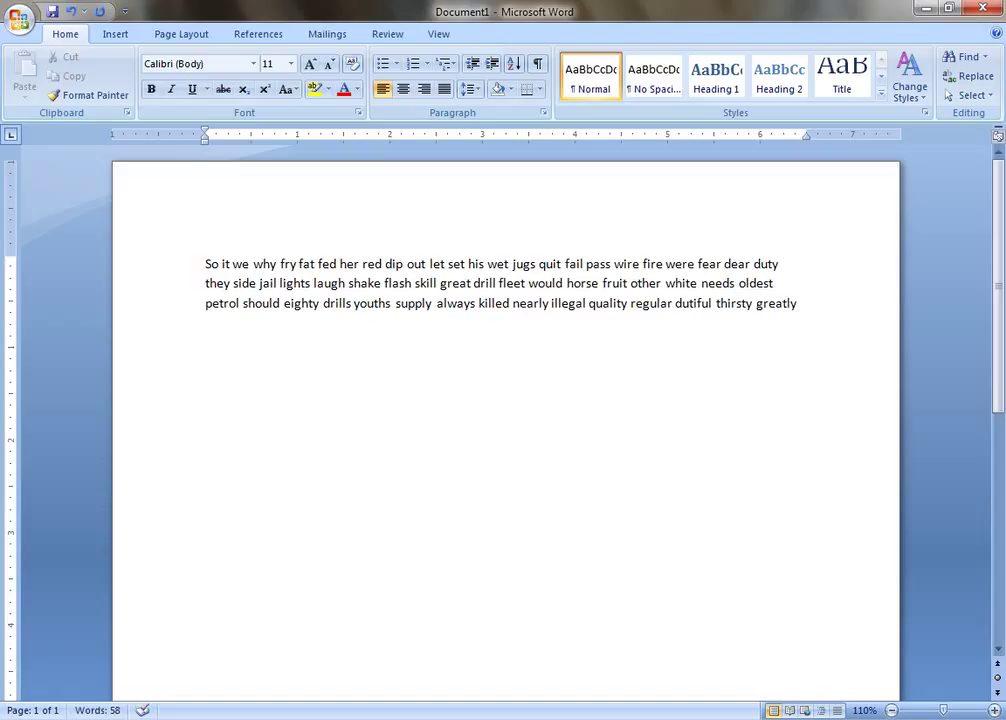
Type 'roughly toward hurried skilled healthy opposite heartily' on the fourth line
type("roughly")
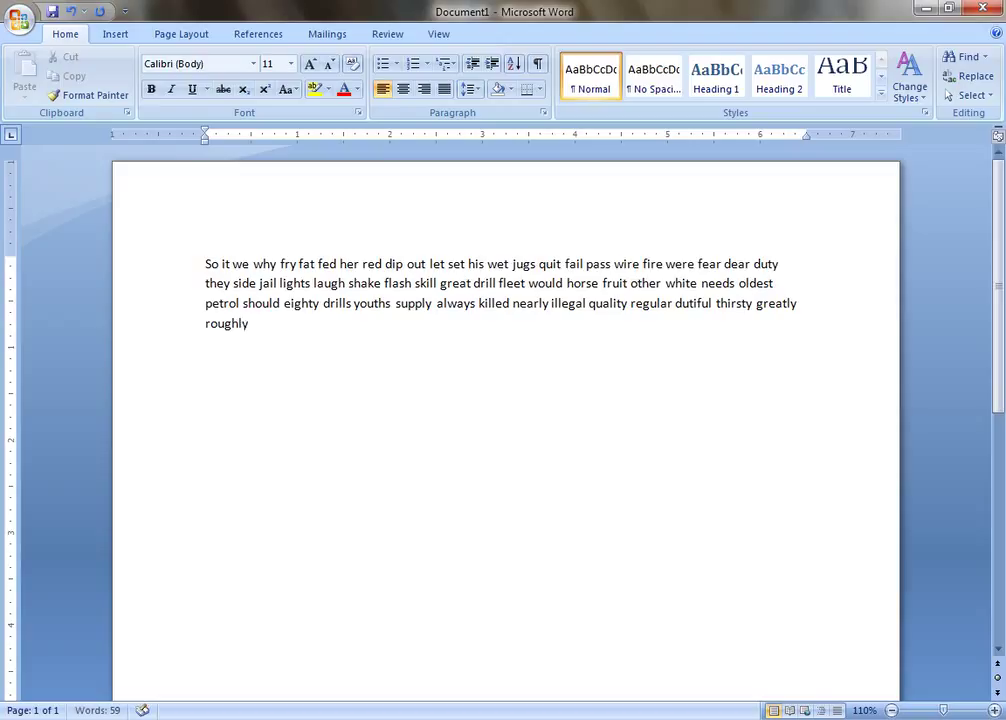
type("towar")
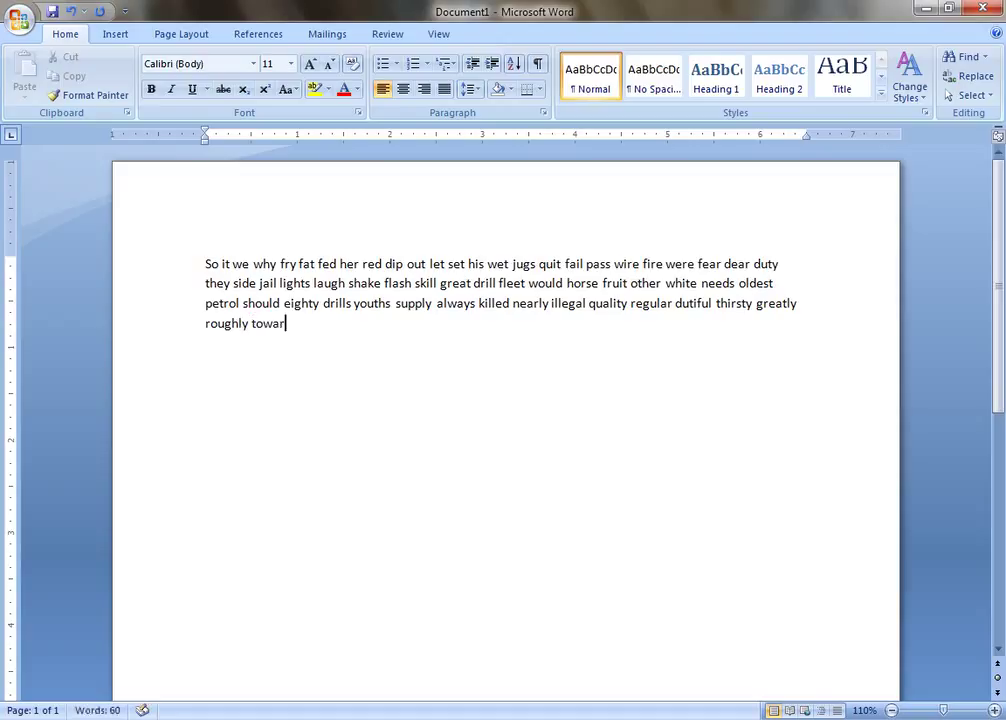
type("d")
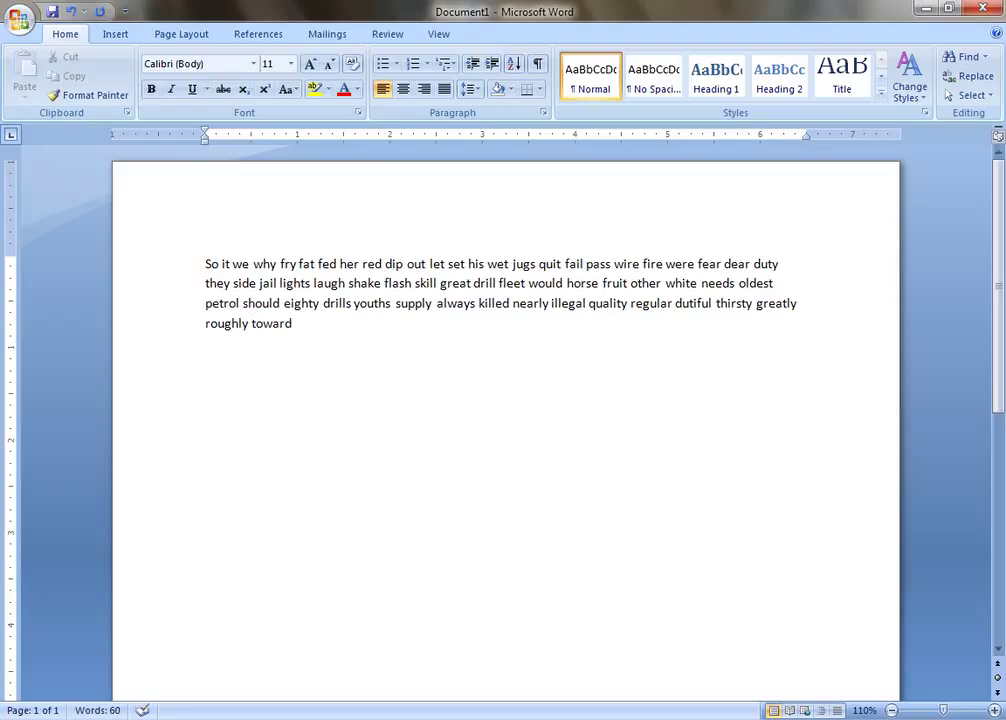
type("hurried")
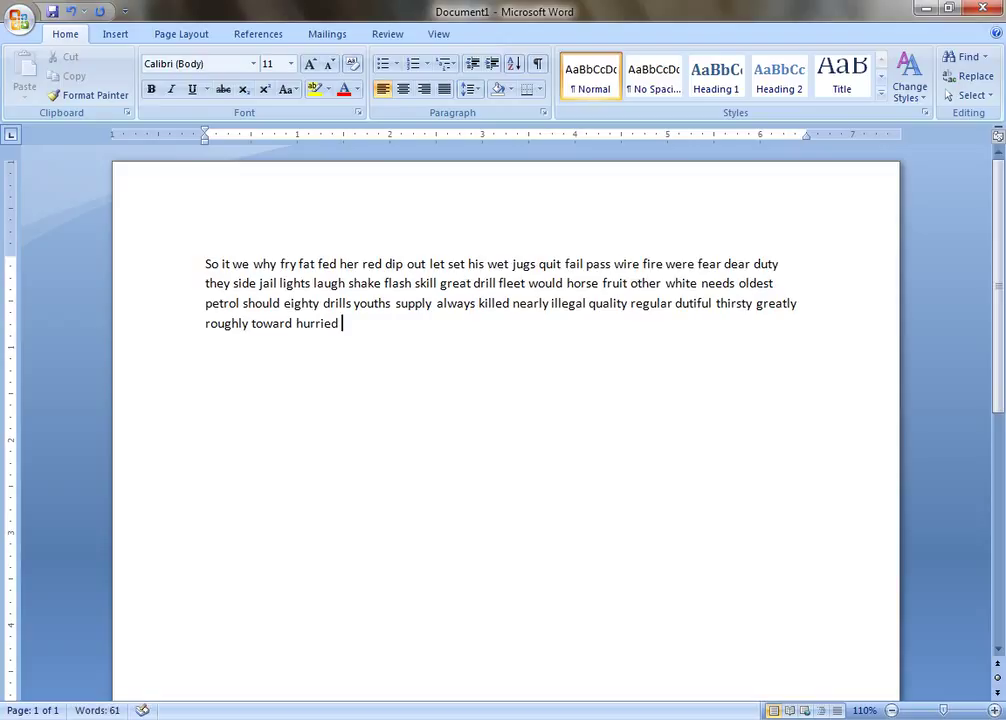
type("skilled")
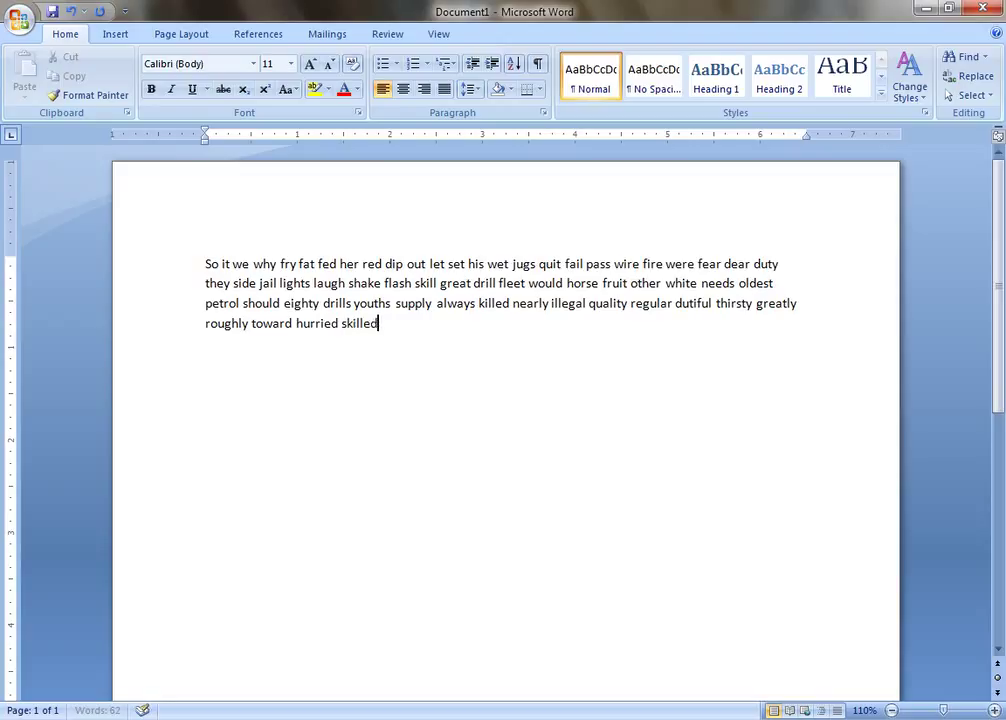
type("heal")
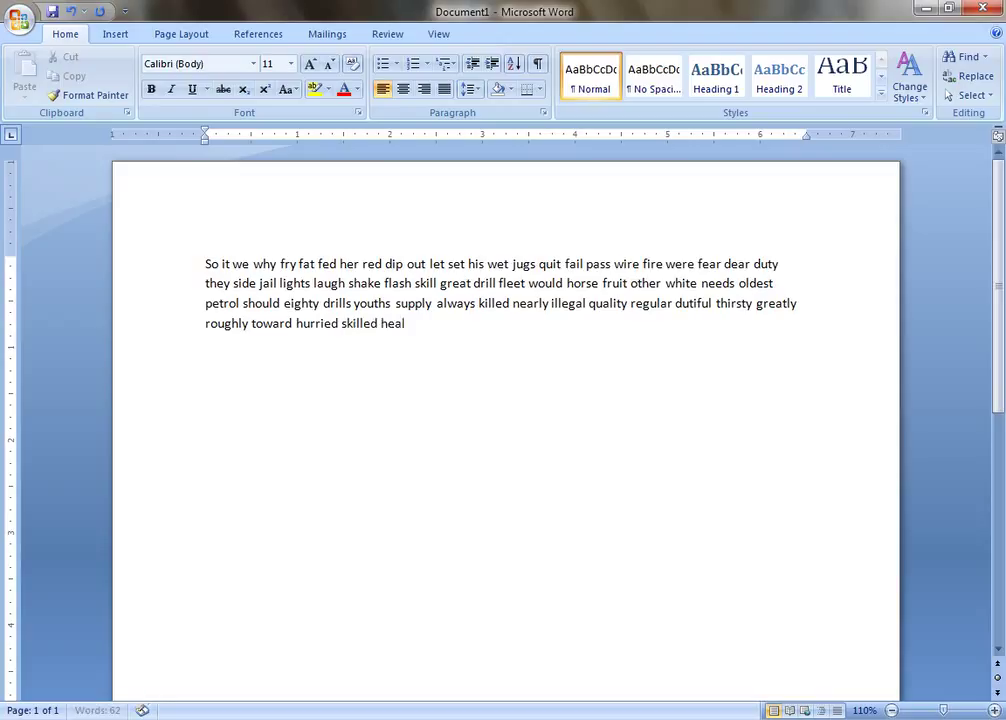
type("thy")
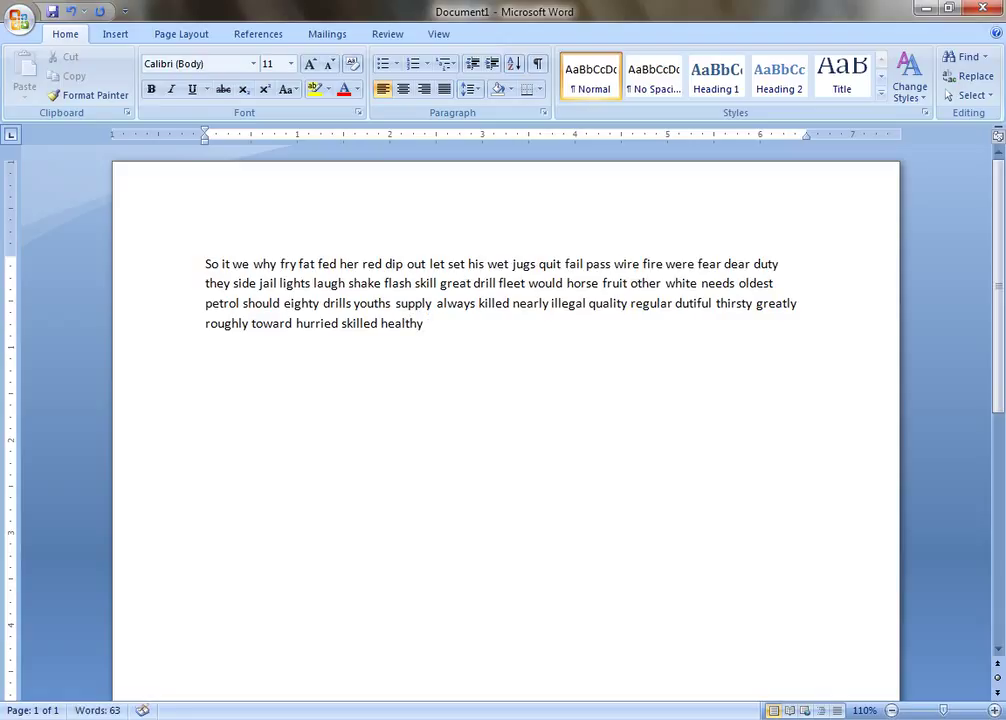
type("opposite")
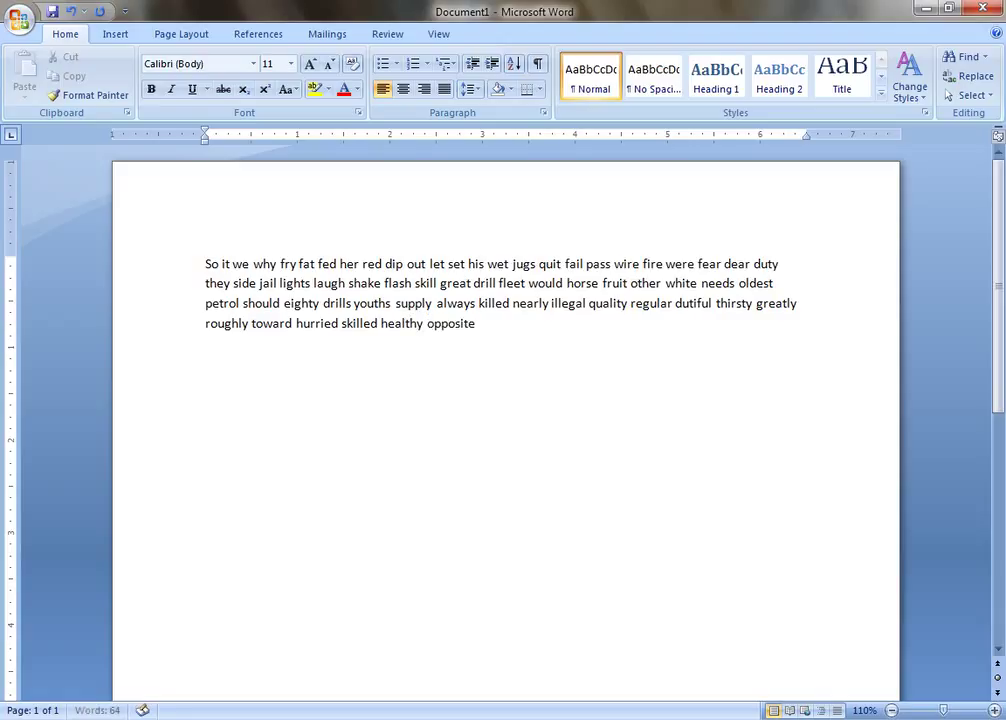
type("hear")
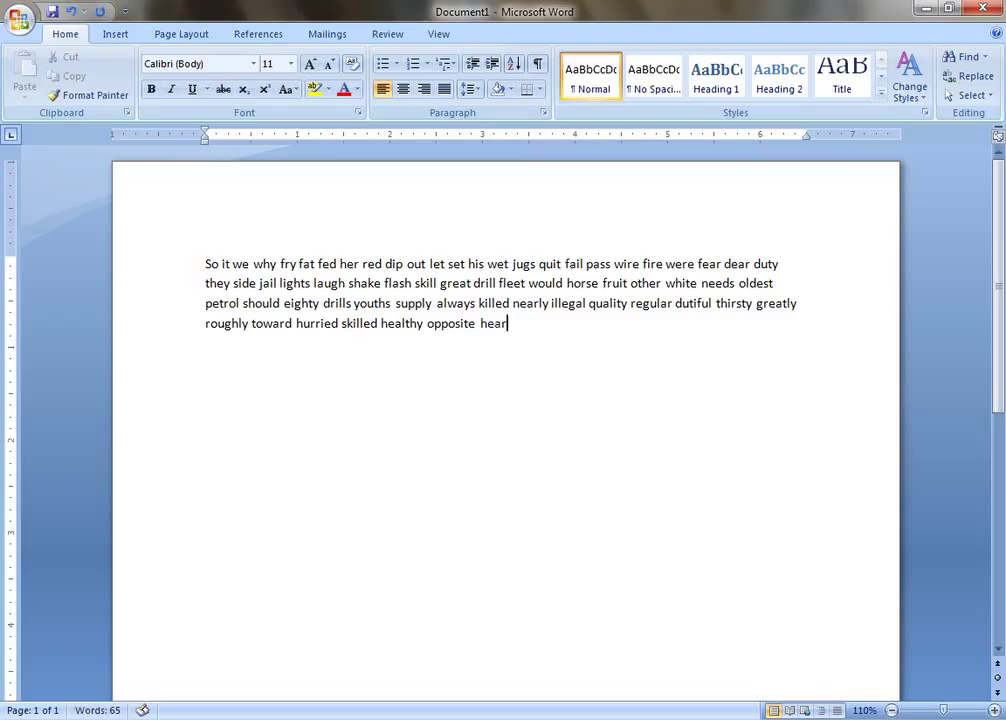
type("tily")
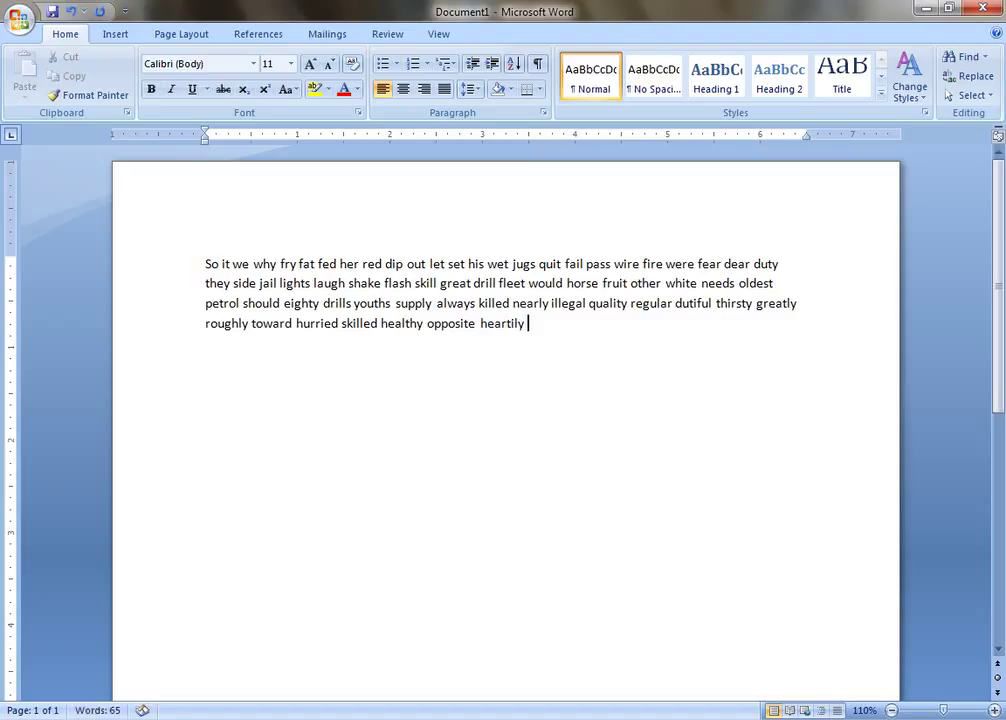
Add 'other skill drill should need horse we fat dip let'
type("other")
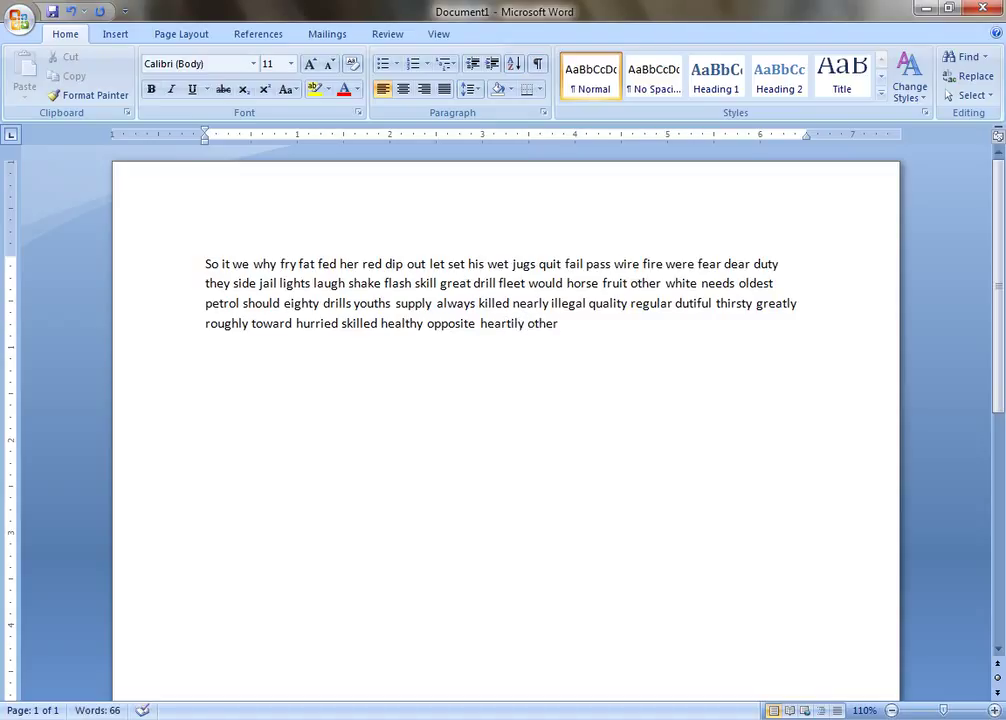
type("skill")
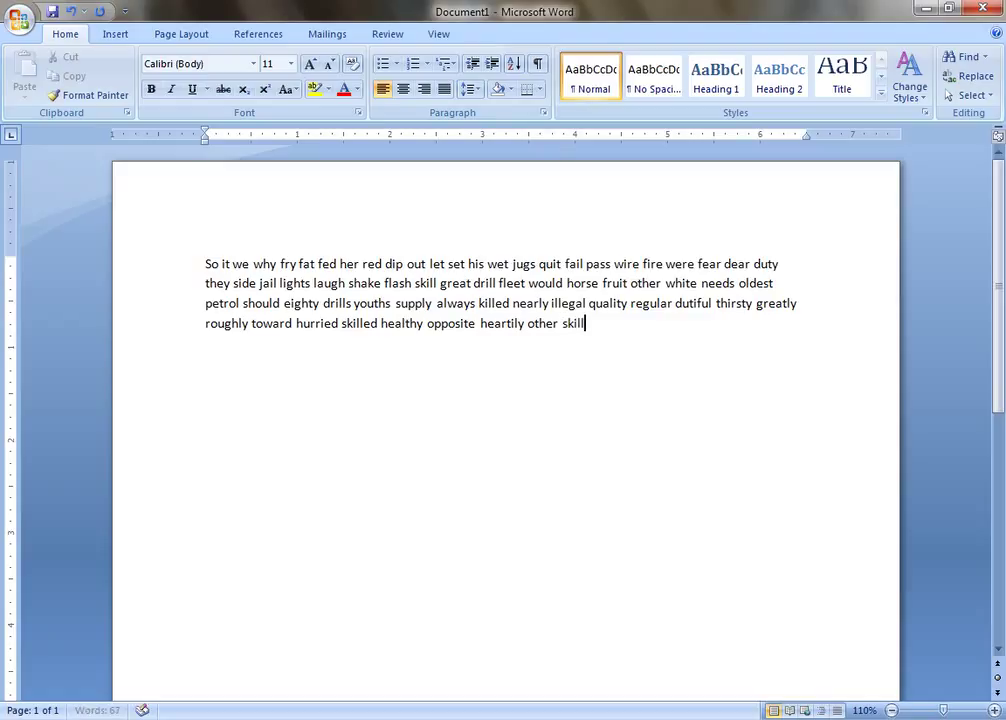
type("dri")
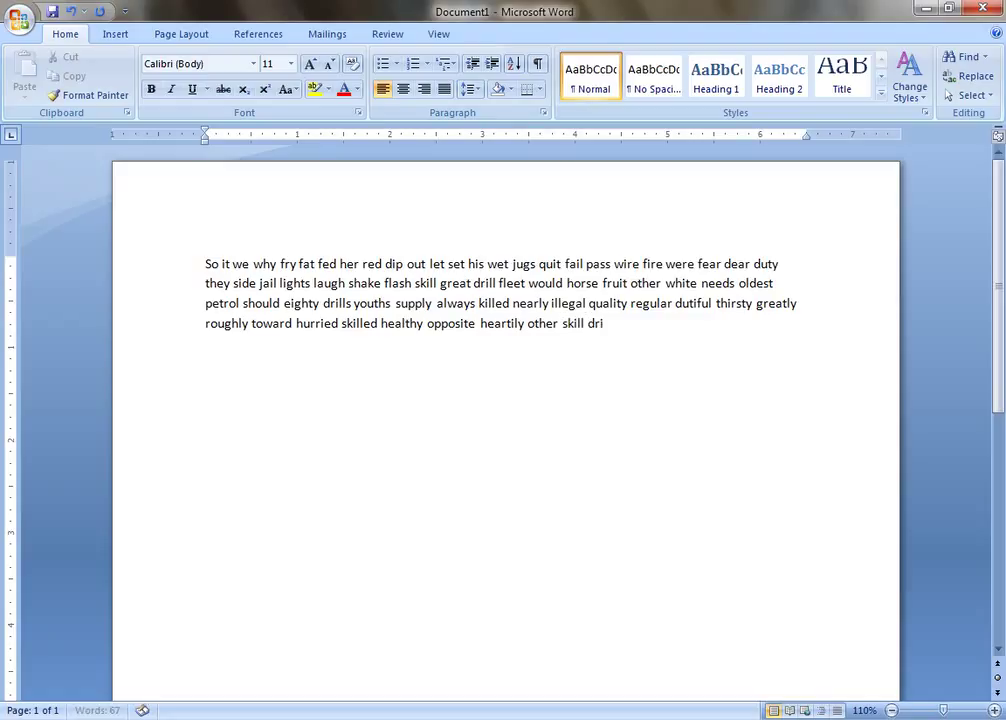
type("ll")
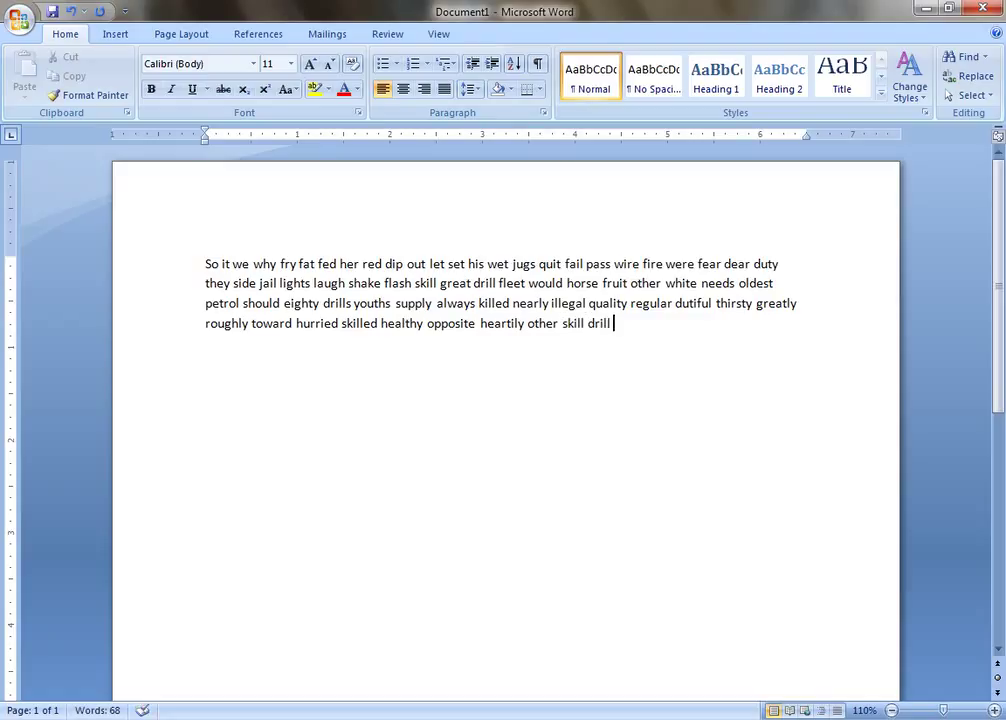
type("should")
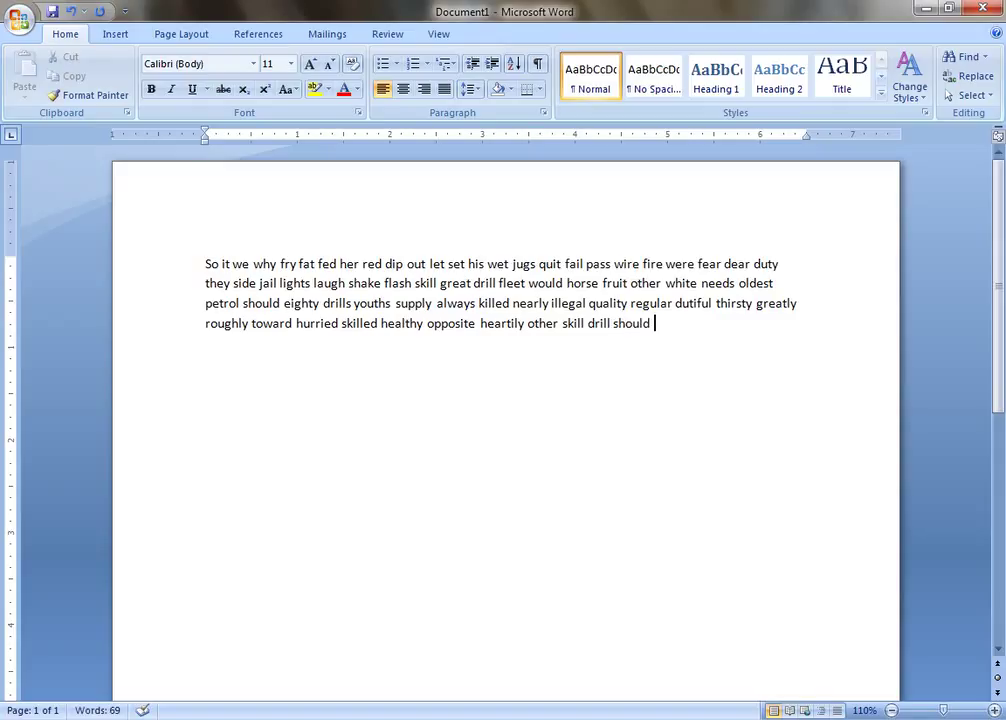
type("need")
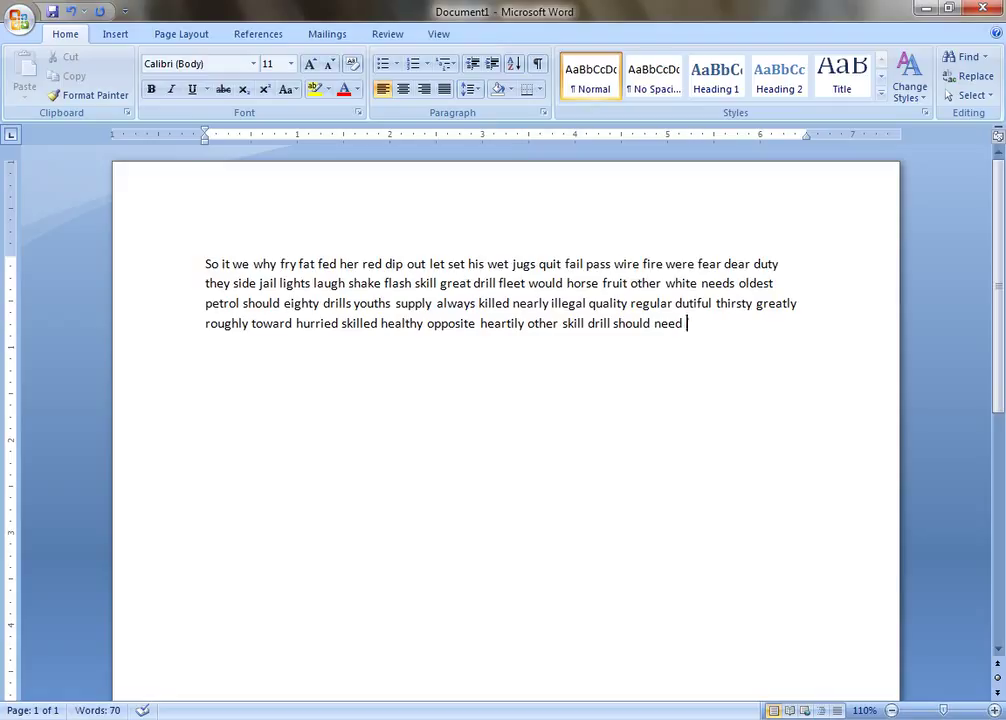
type("horse")
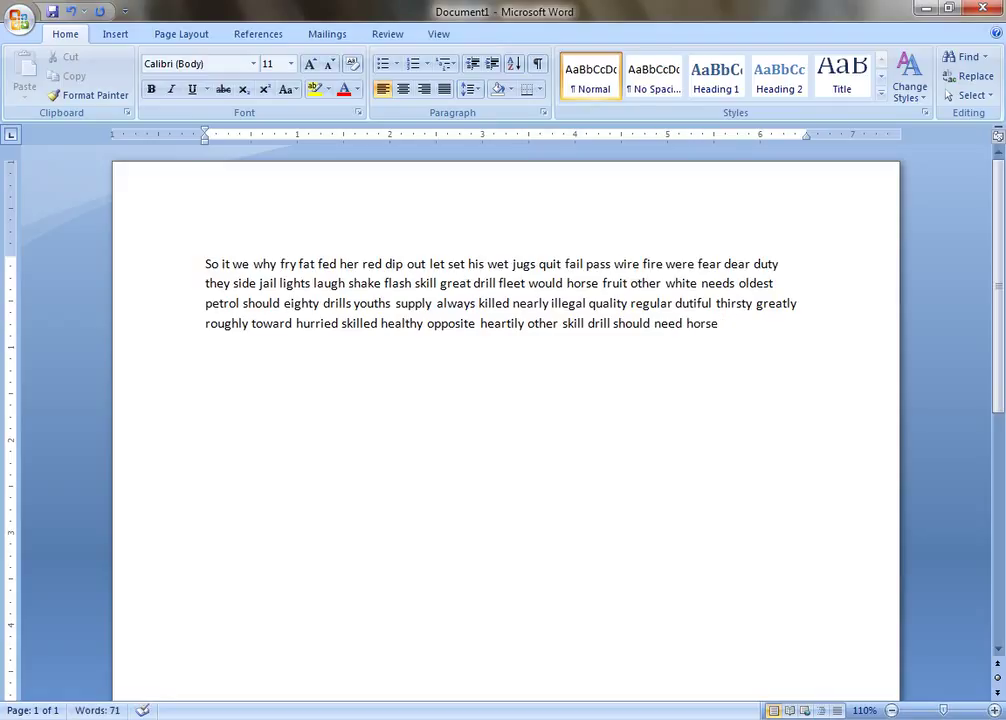
type("we")
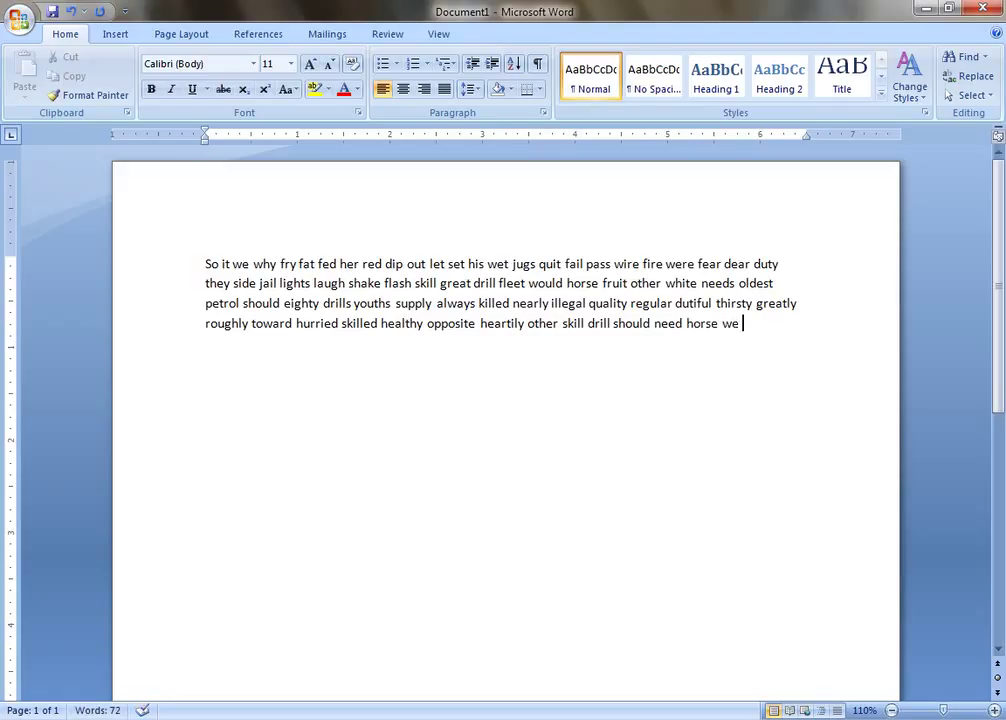
type("fat")
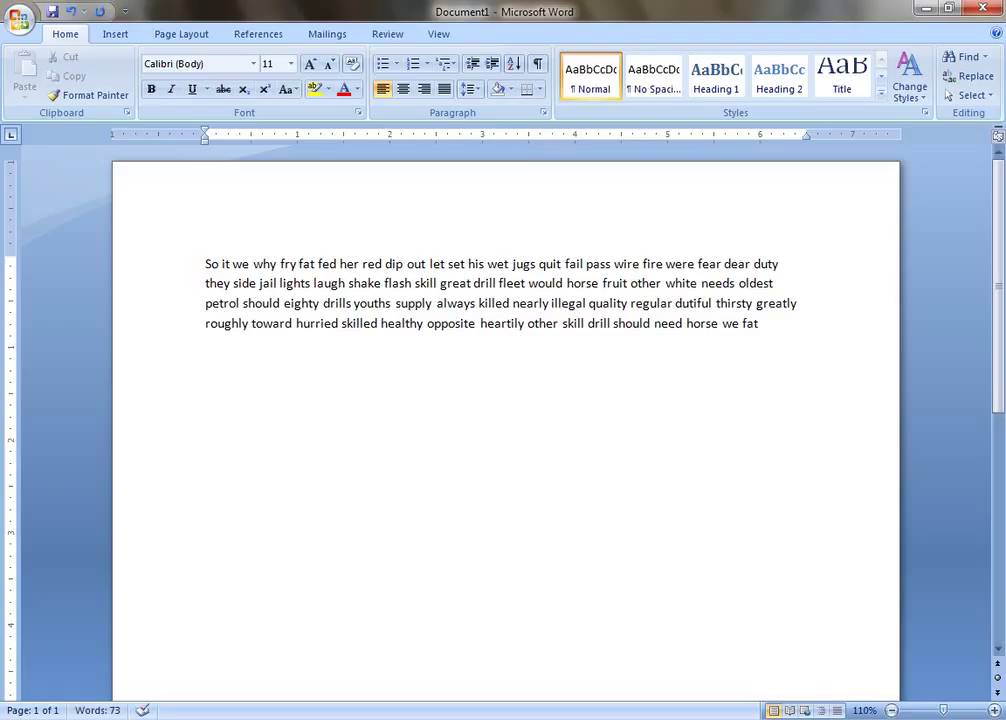
type("dip")
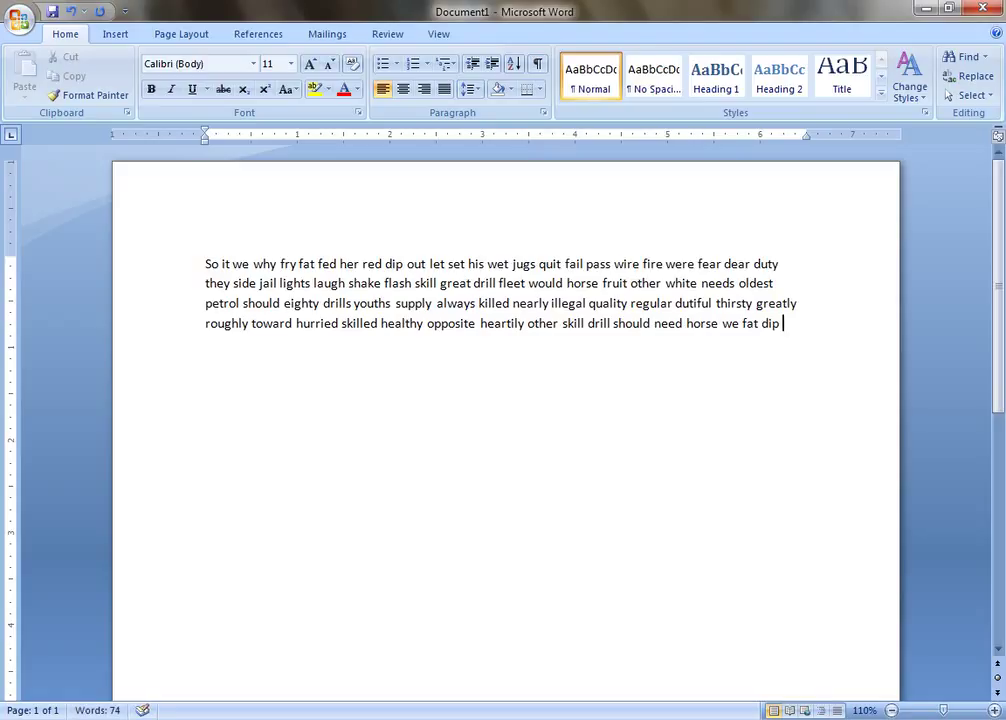
type("let")
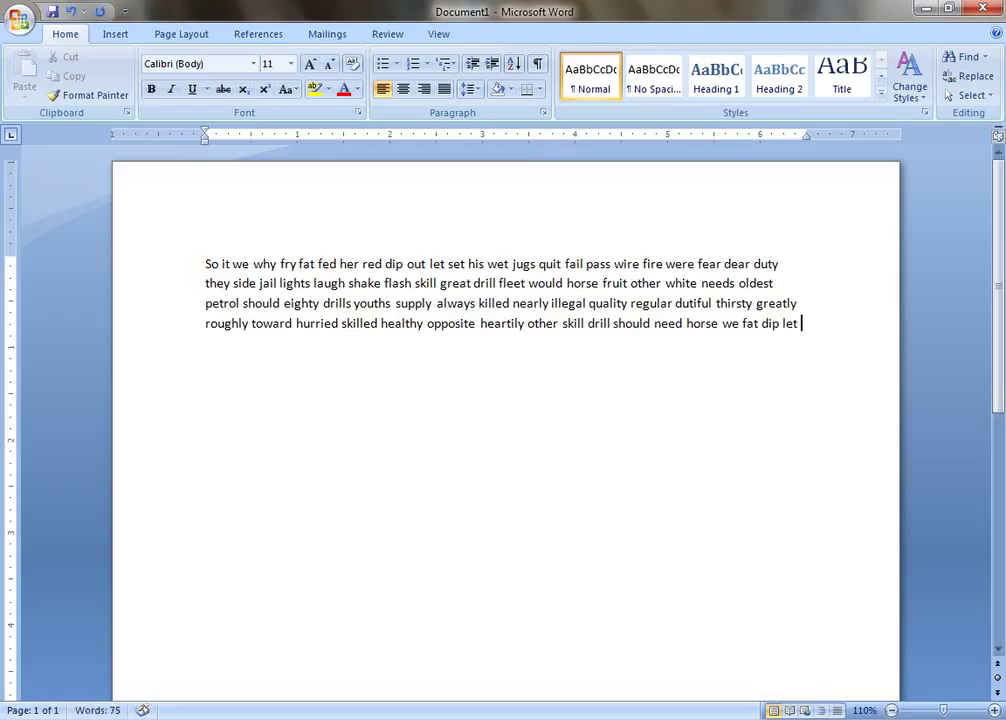
Type 'out greatly always nearly petrol youth fruit and other.' as the closing line
type("out")
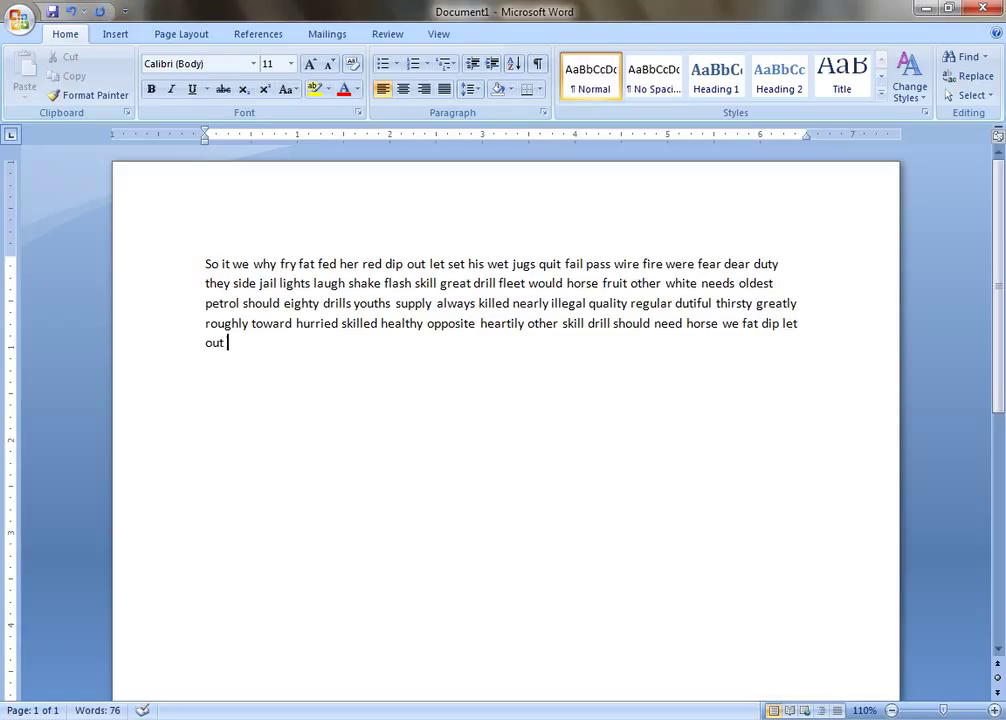
type("g")
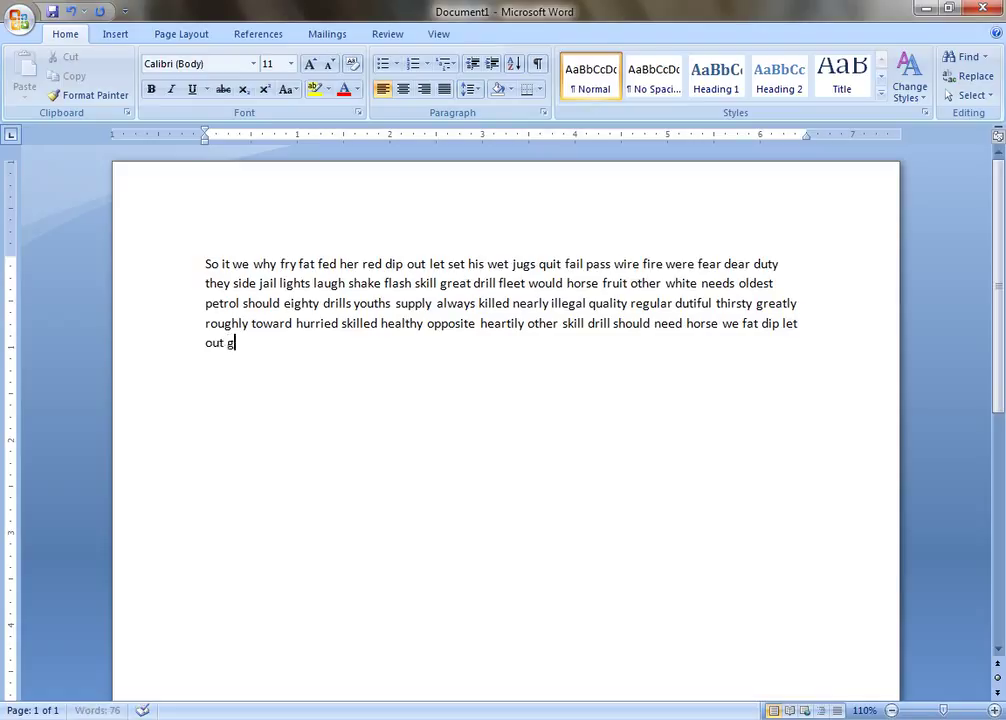
type("reatly")
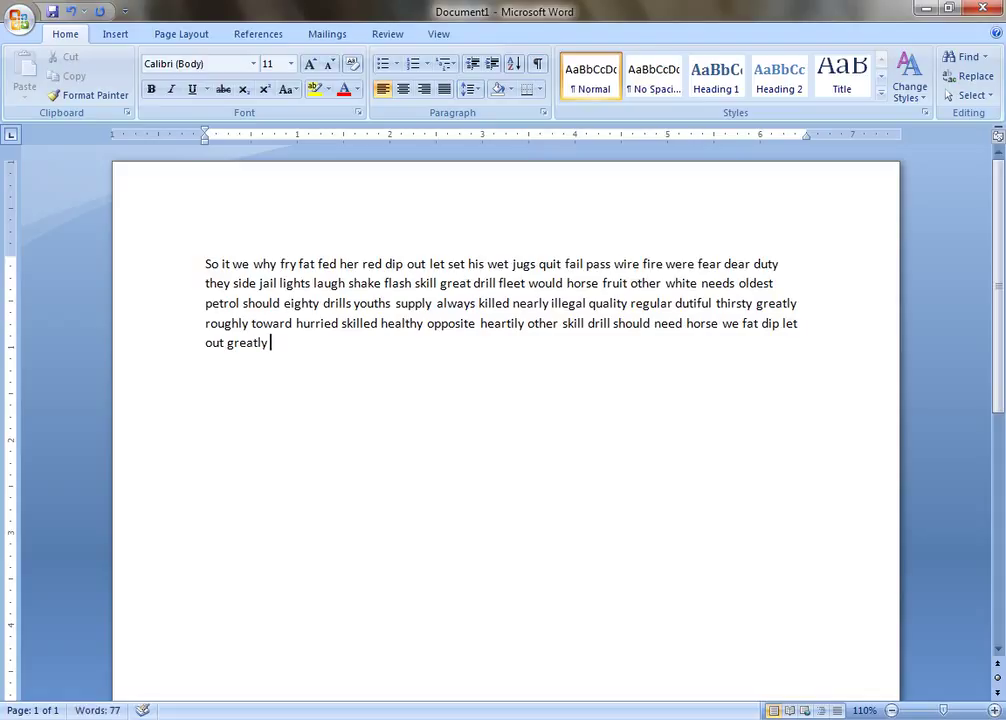
type("always")
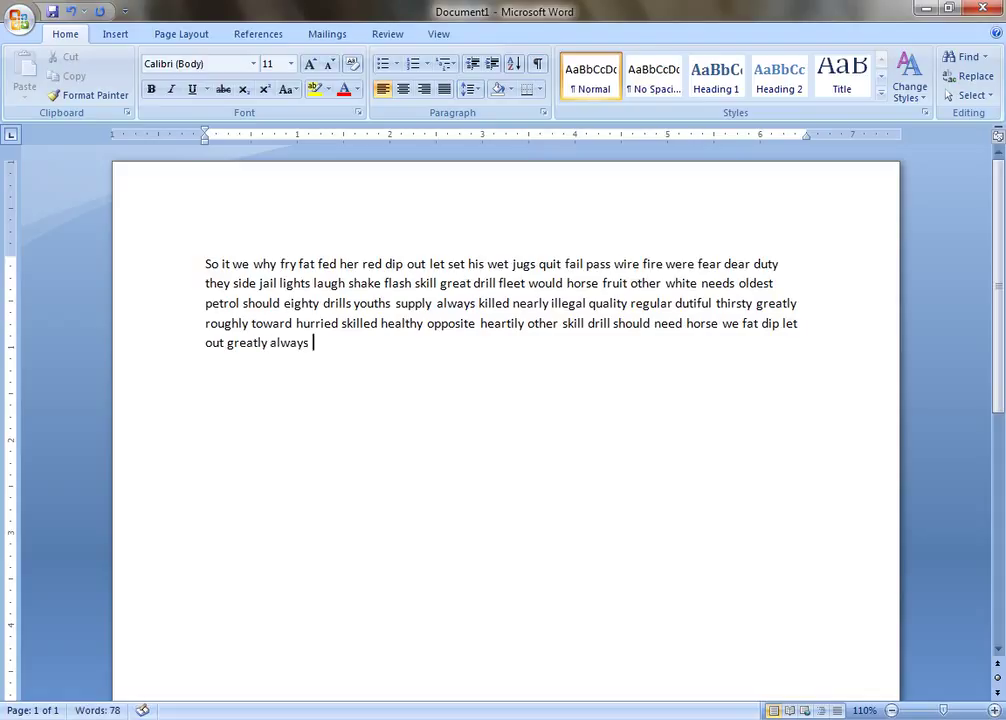
type("nearly")
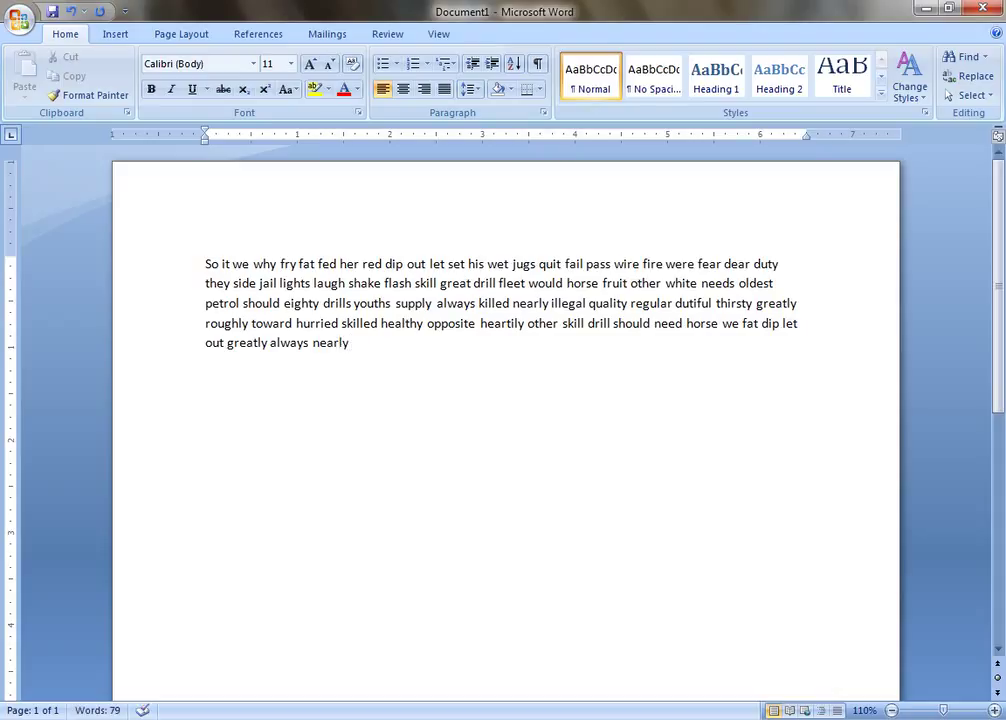
type("petrol")
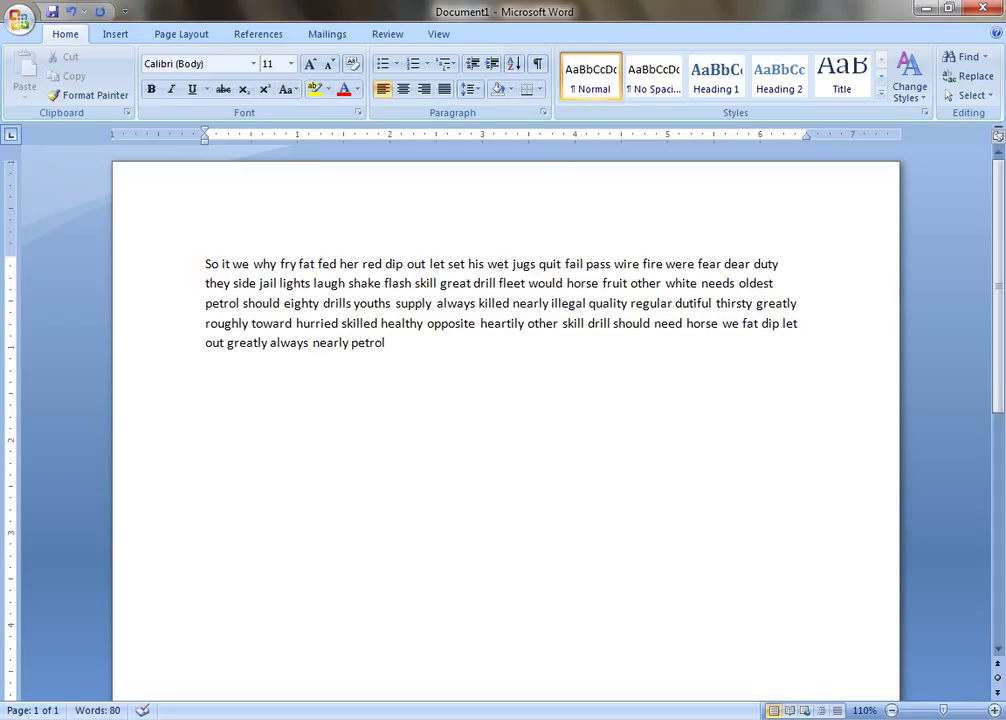
type("youth")
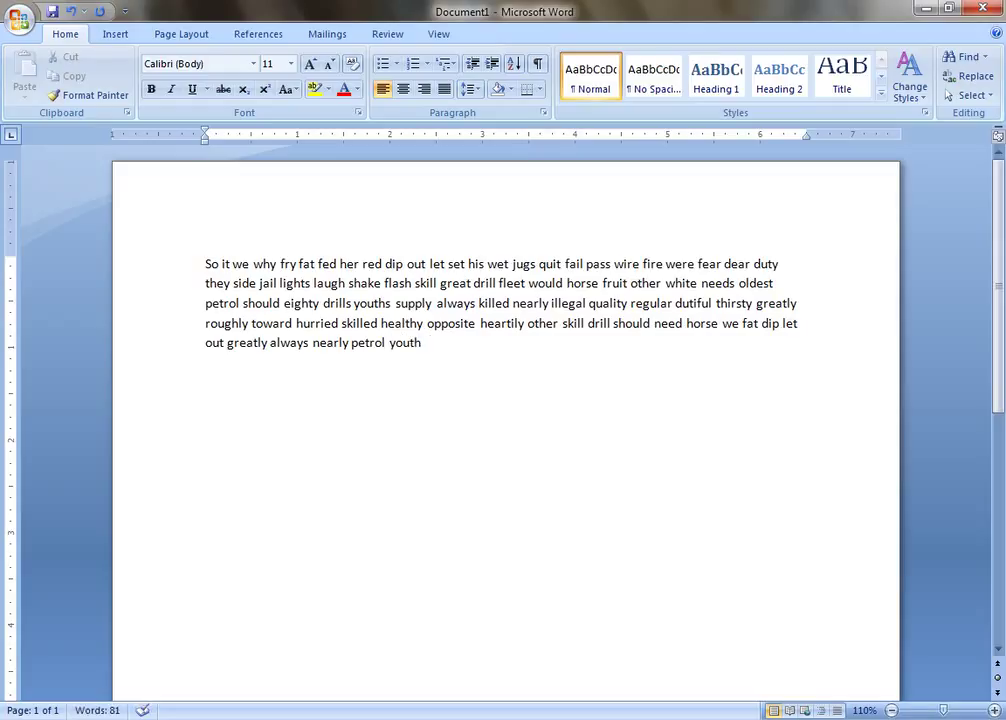
type("fruit and oth")
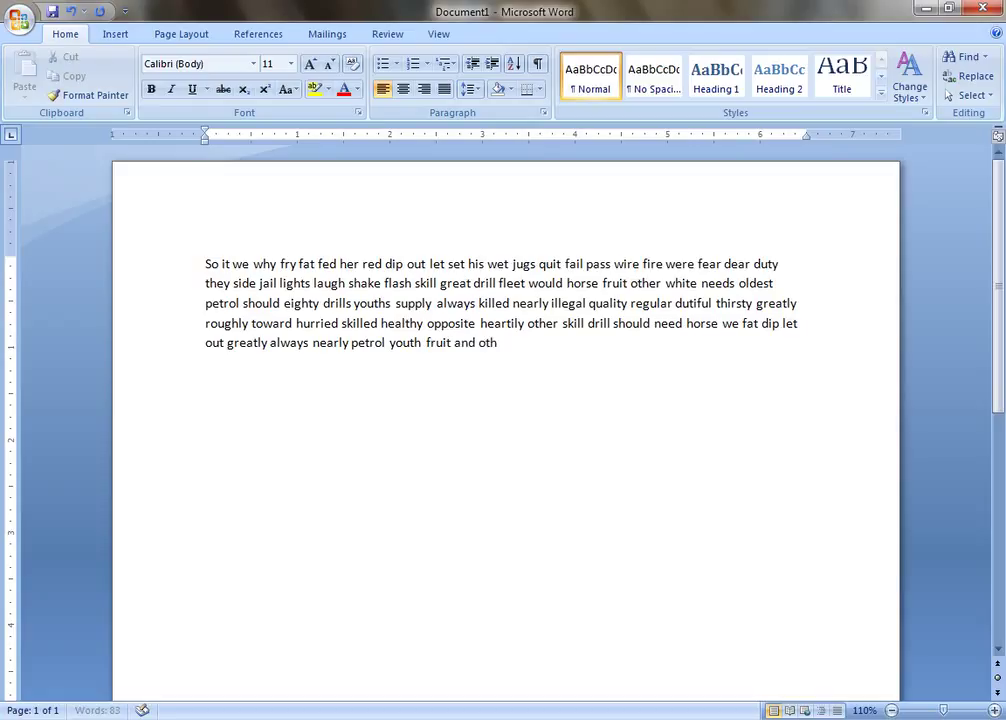
type("er")
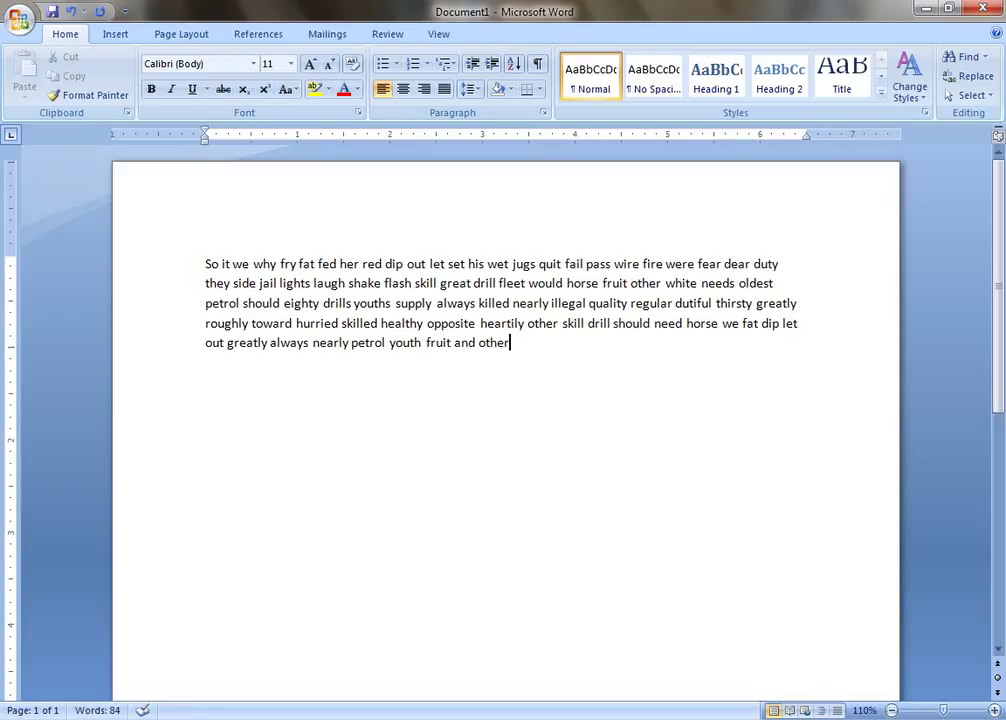
type(".")
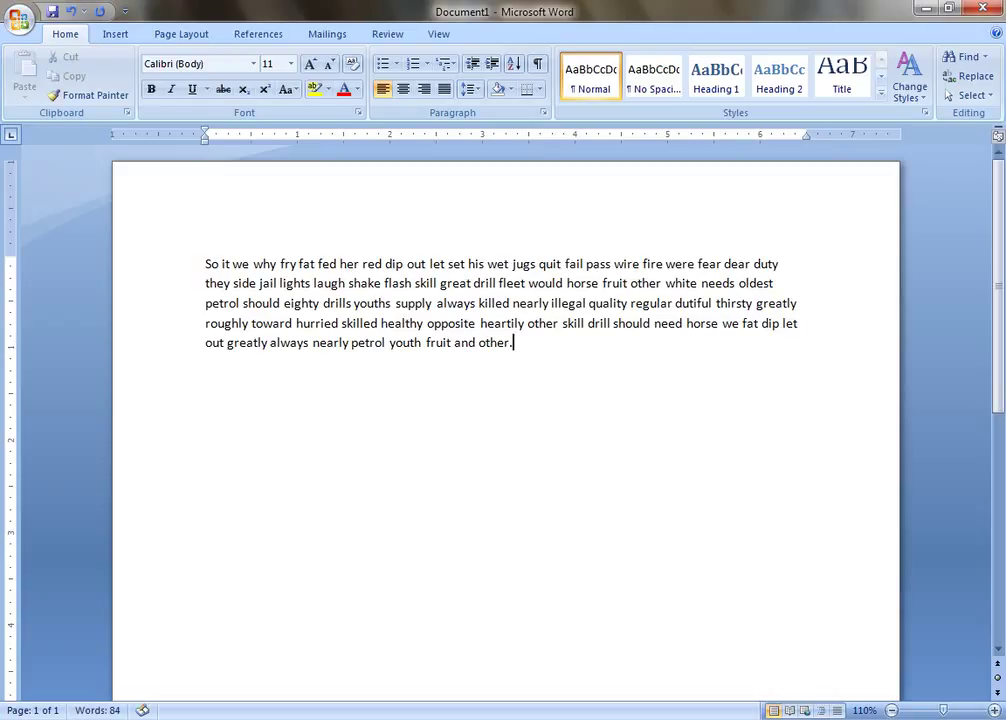